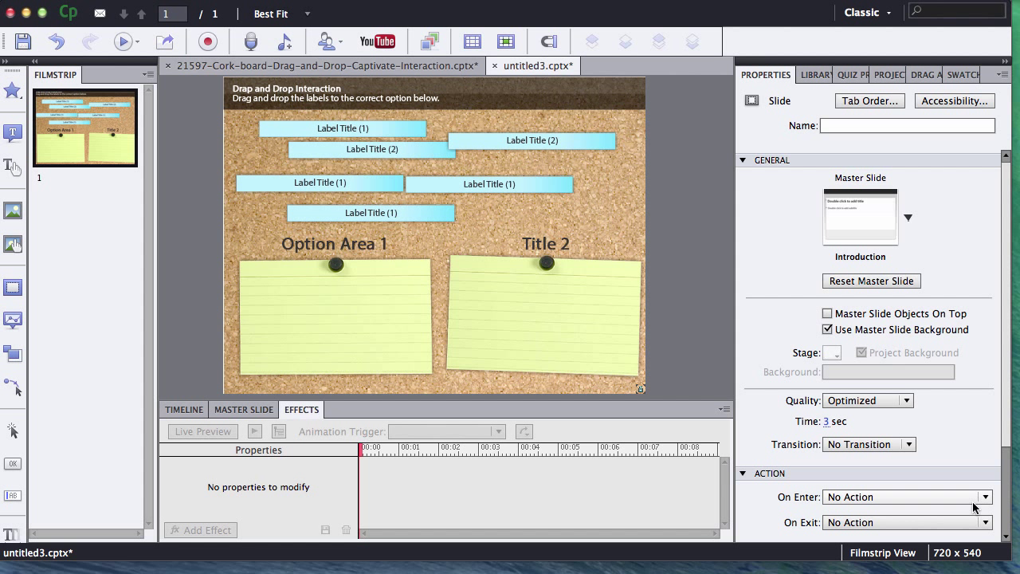
mouse_move(197, 195)
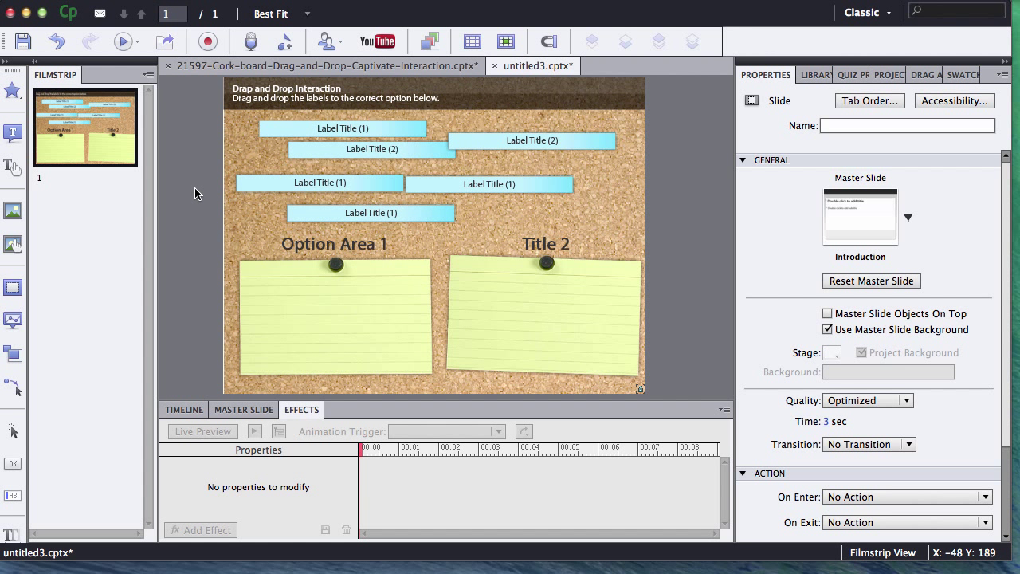
mouse_move(181, 194)
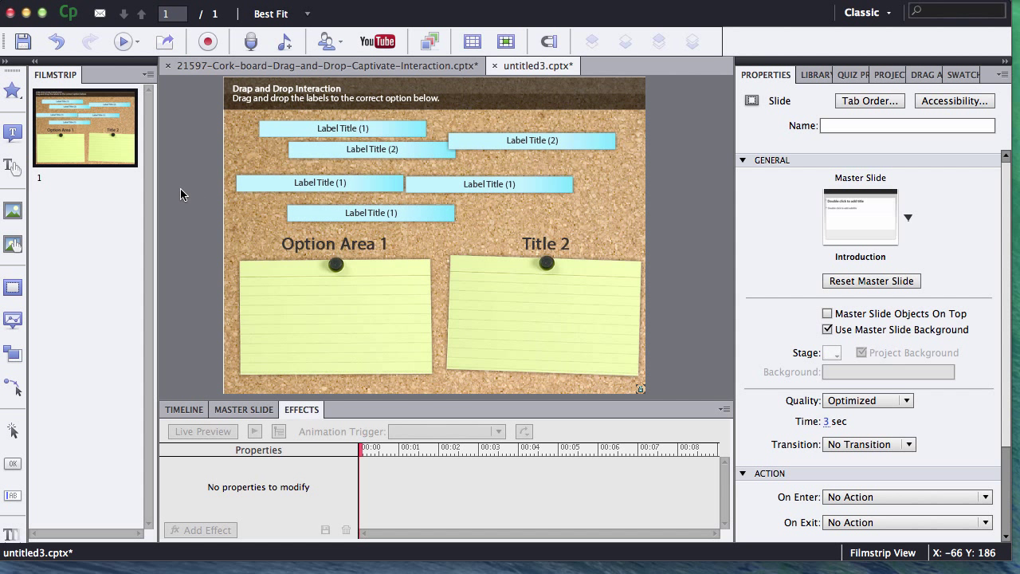
mouse_move(677, 241)
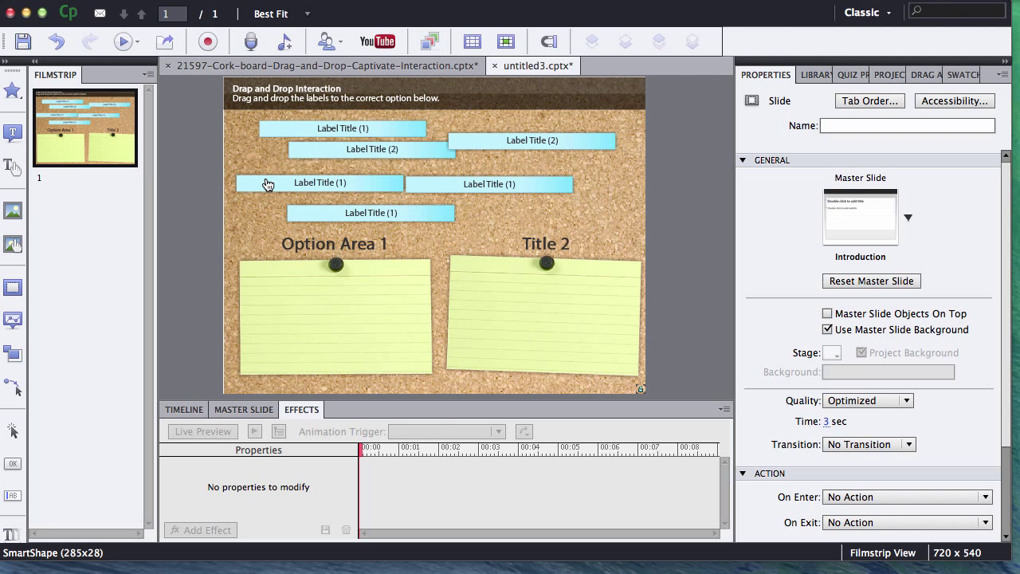
mouse_move(382, 134)
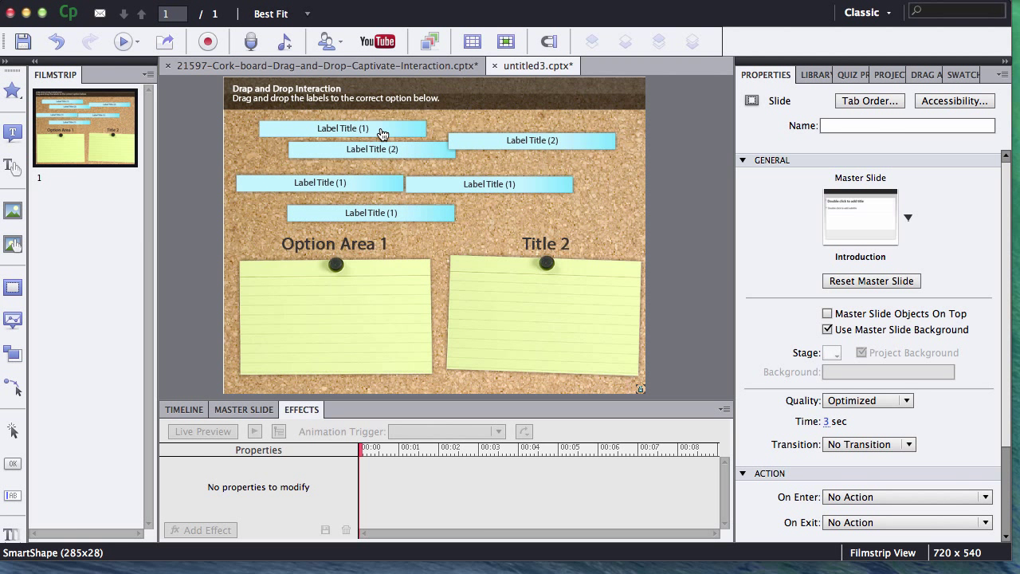
Step: Draw a rectangle over the Option Area 1 notepad with a dark 20% fill and no outline
left_click(343, 127)
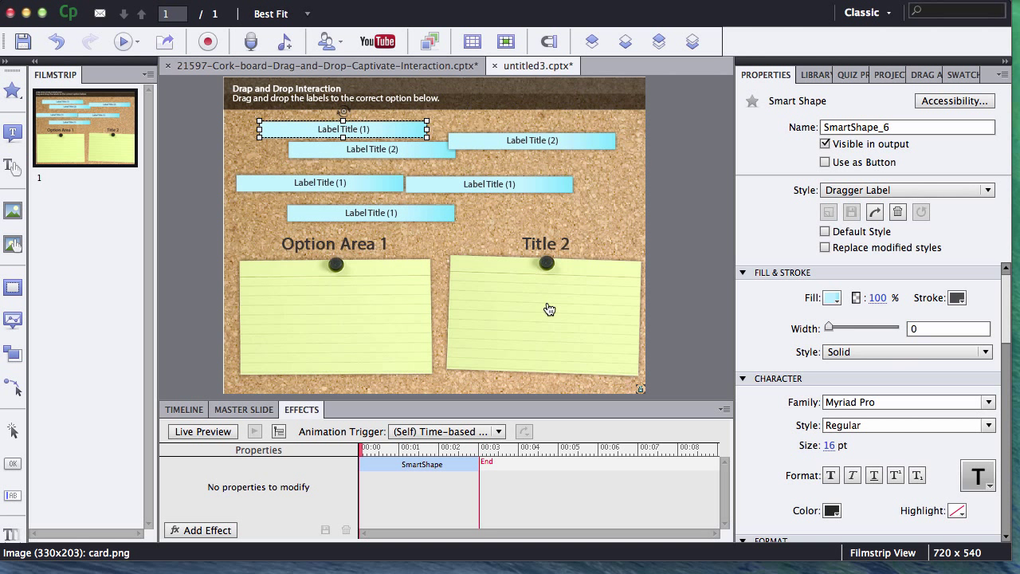
mouse_move(565, 299)
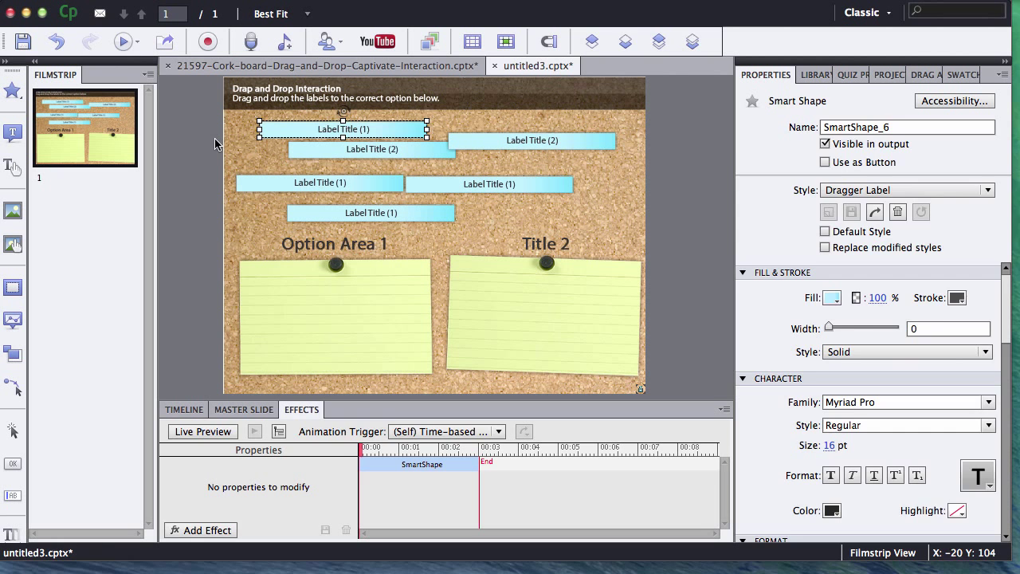
left_click(204, 230)
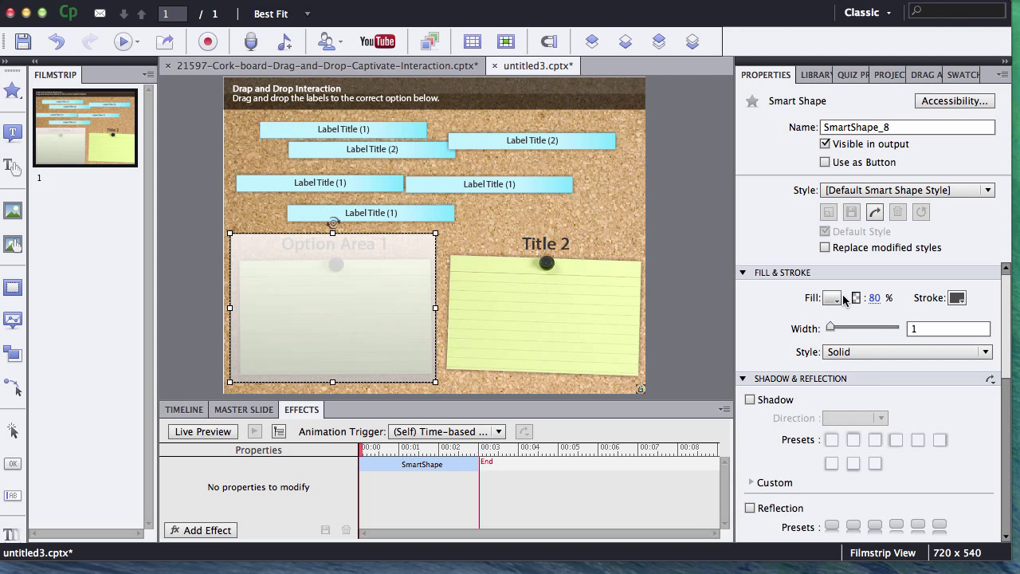
left_click(831, 298)
type("20")
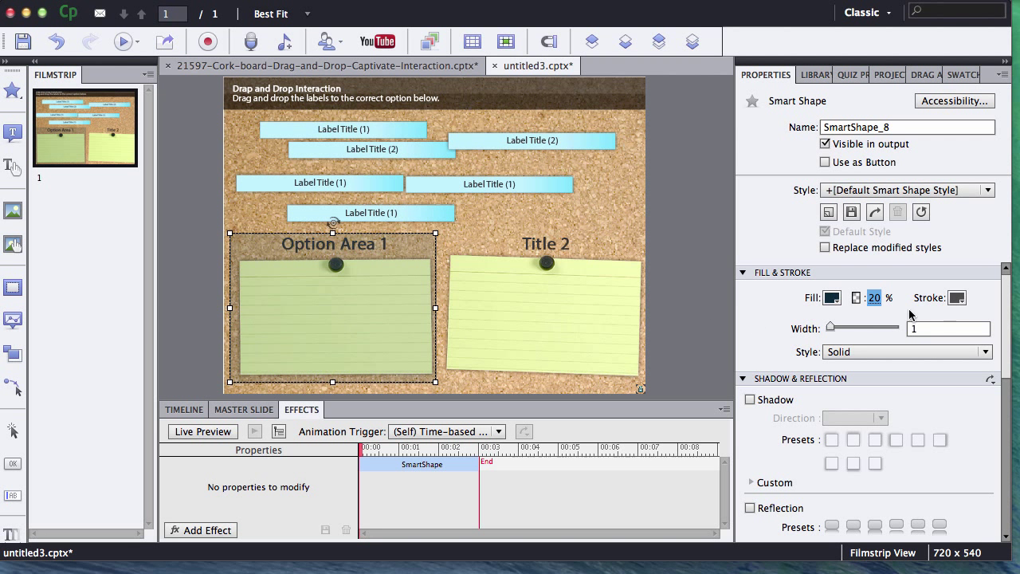
left_click(638, 285)
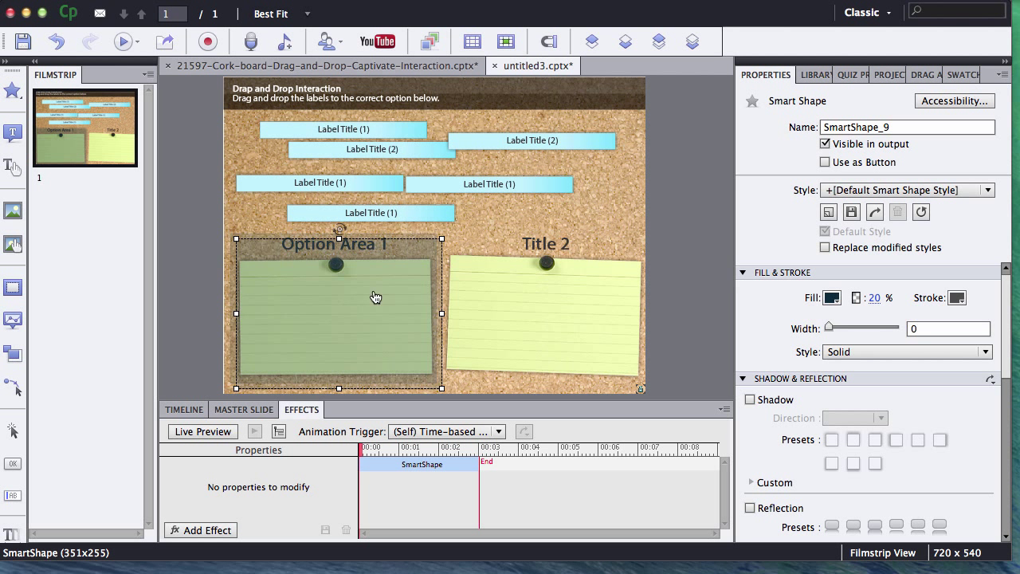
Step: Duplicate the overlay onto the Title 2 notepad and shrink it inside the lined area
left_click(539, 304)
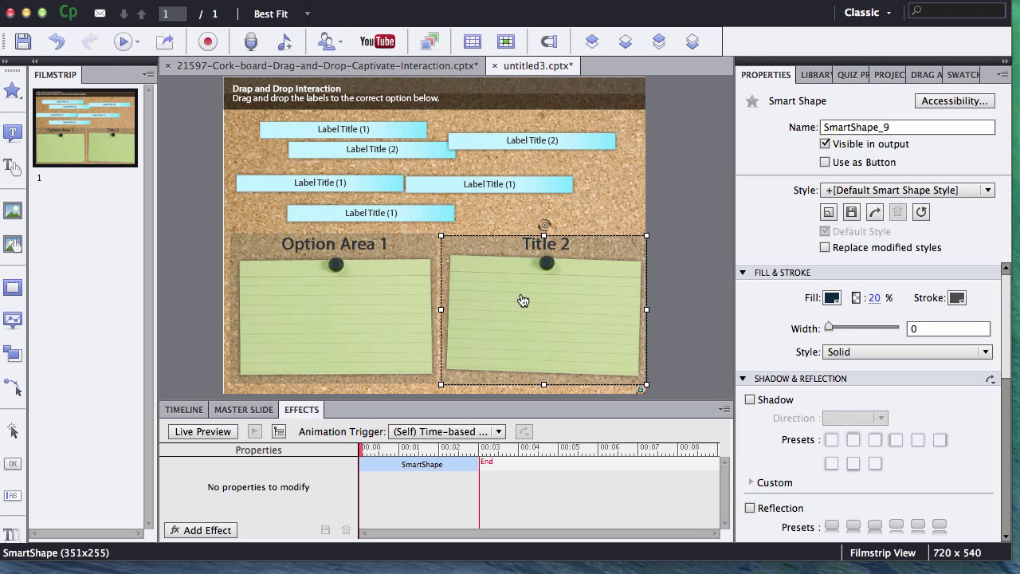
mouse_move(548, 298)
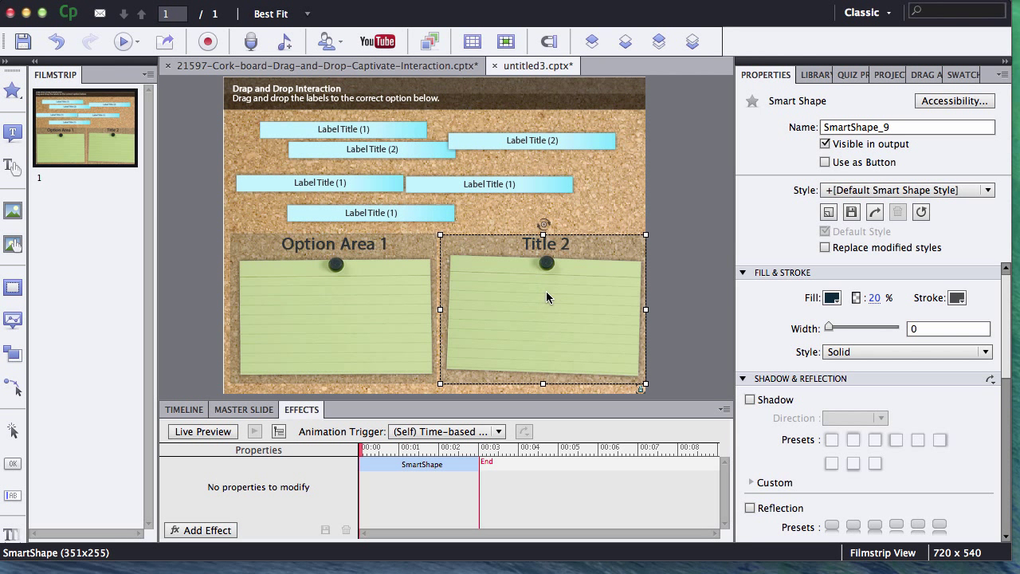
mouse_move(523, 282)
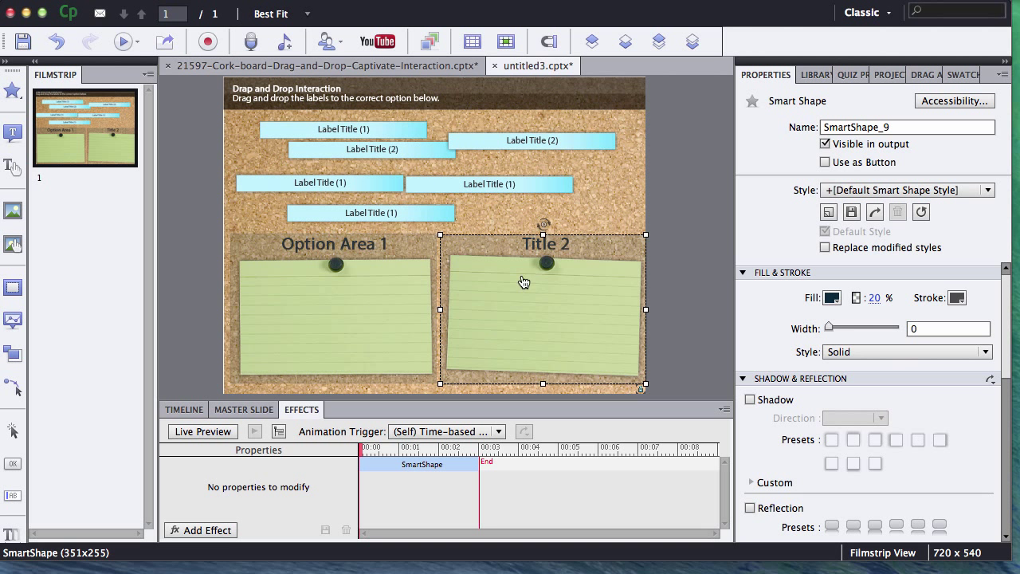
mouse_move(516, 313)
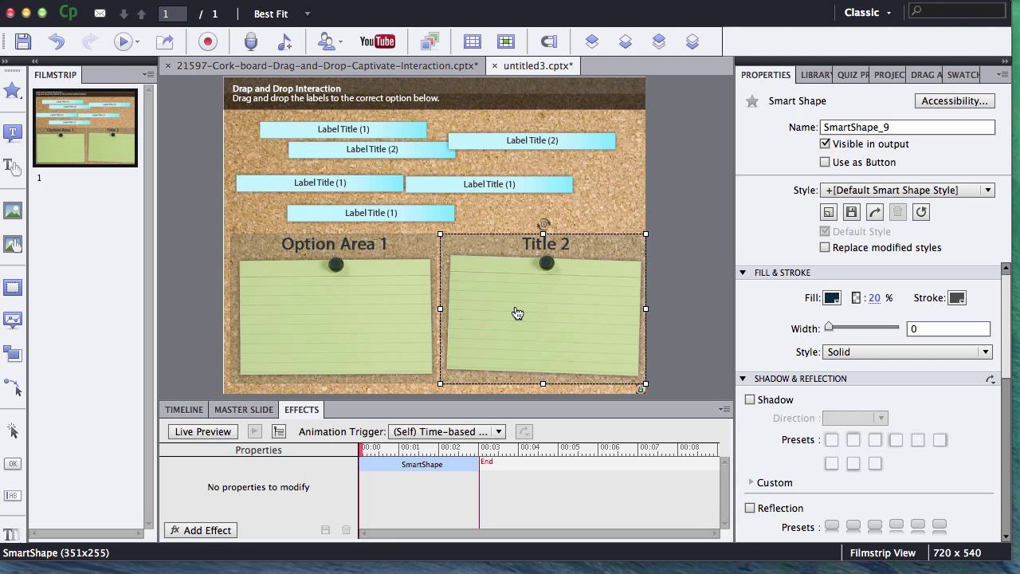
mouse_move(454, 281)
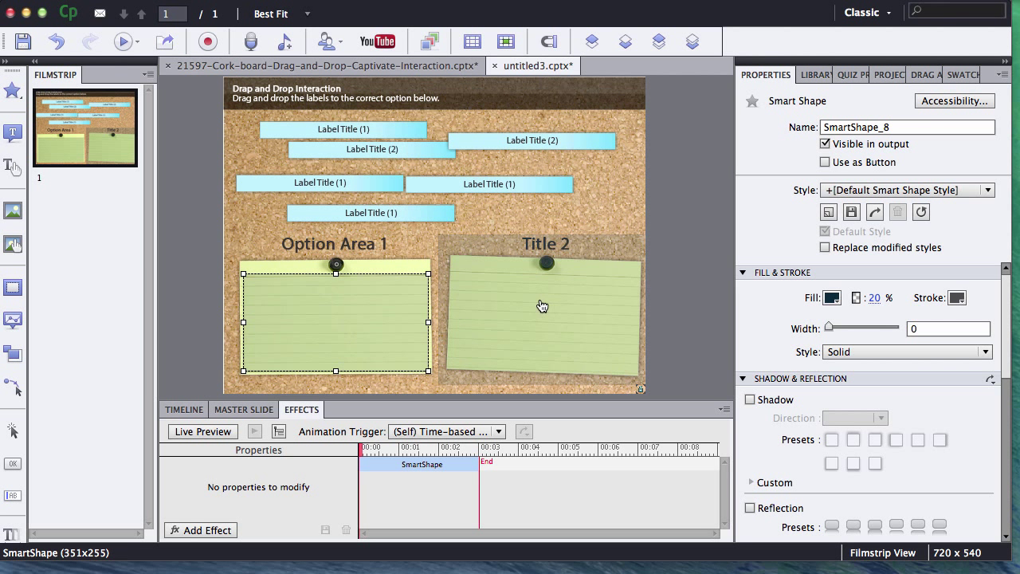
left_click(541, 319)
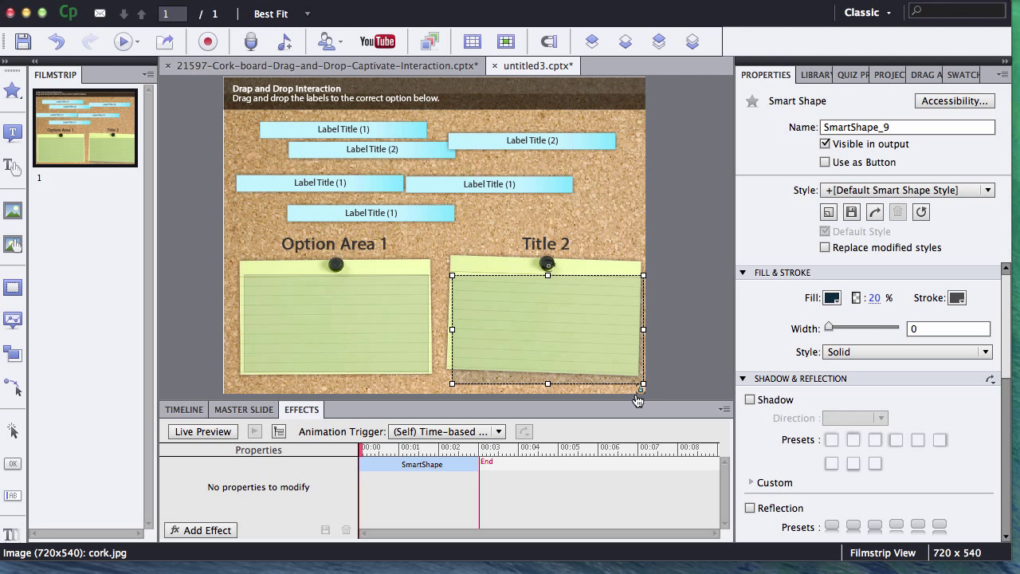
left_click_drag(644, 382, 641, 378)
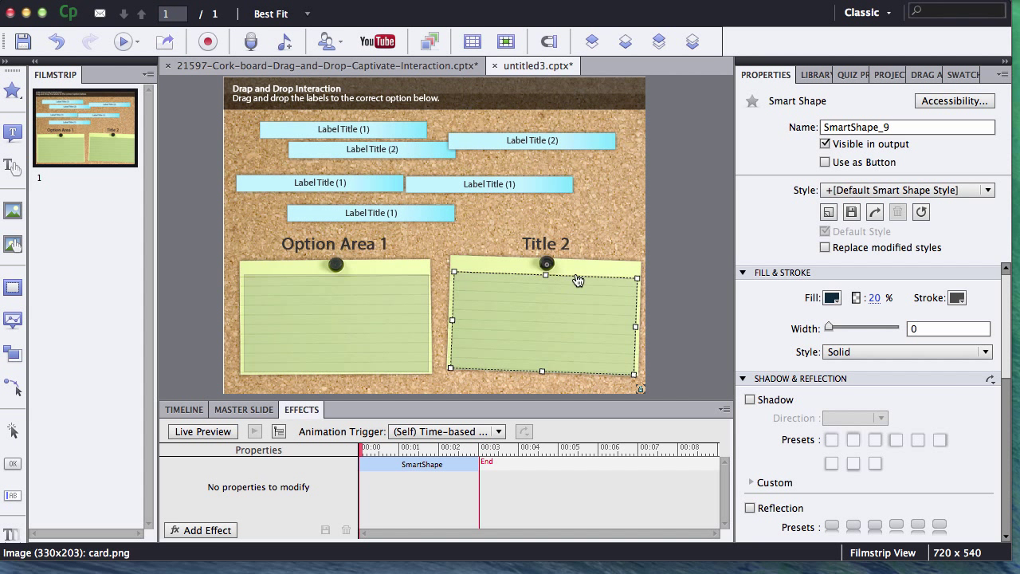
left_click(652, 249)
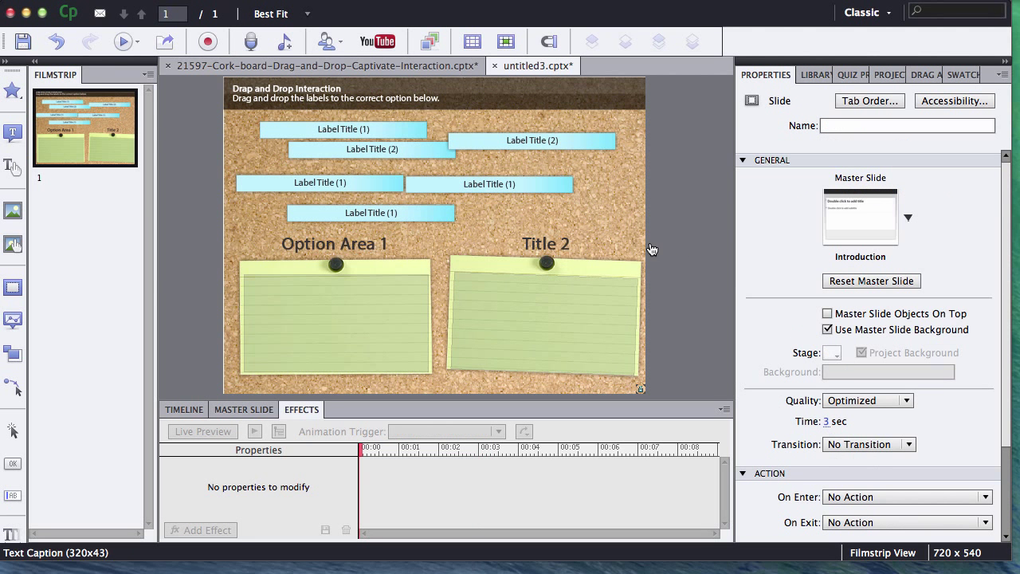
Step: Fit the Option Area 1 overlay within its notepad and check the blue labels above it
left_click(382, 335)
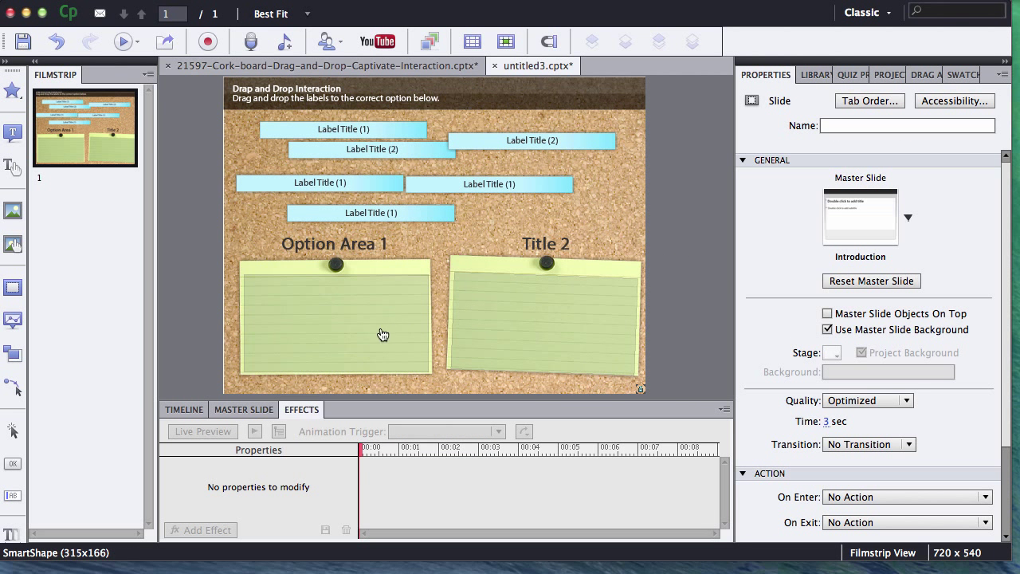
left_click(333, 319)
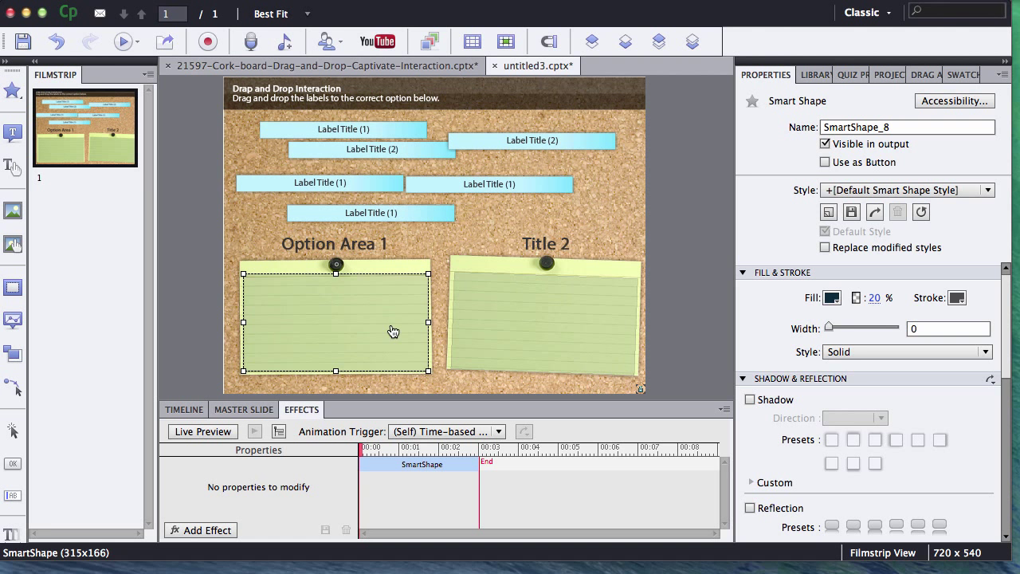
left_click(370, 212)
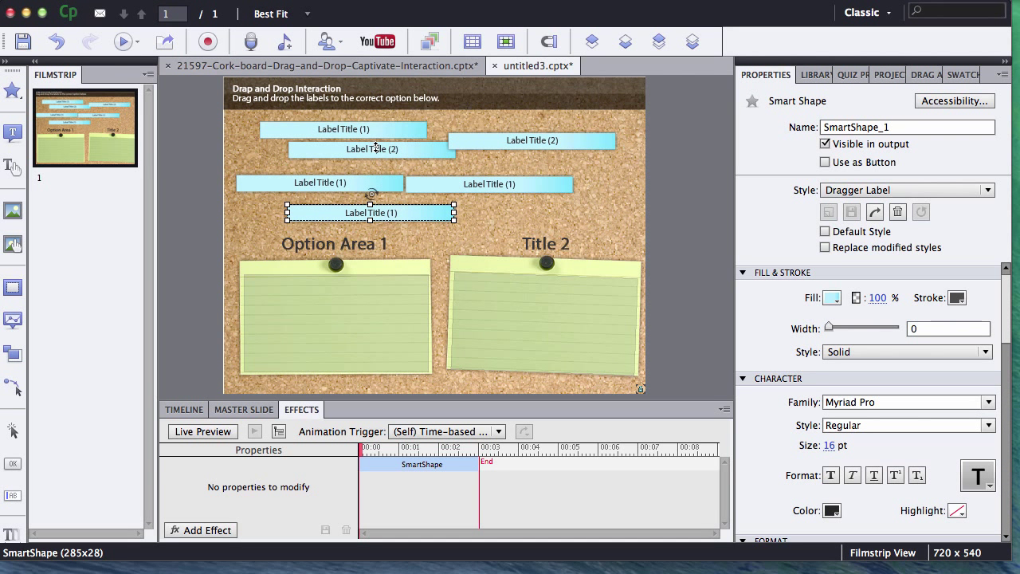
mouse_move(405, 194)
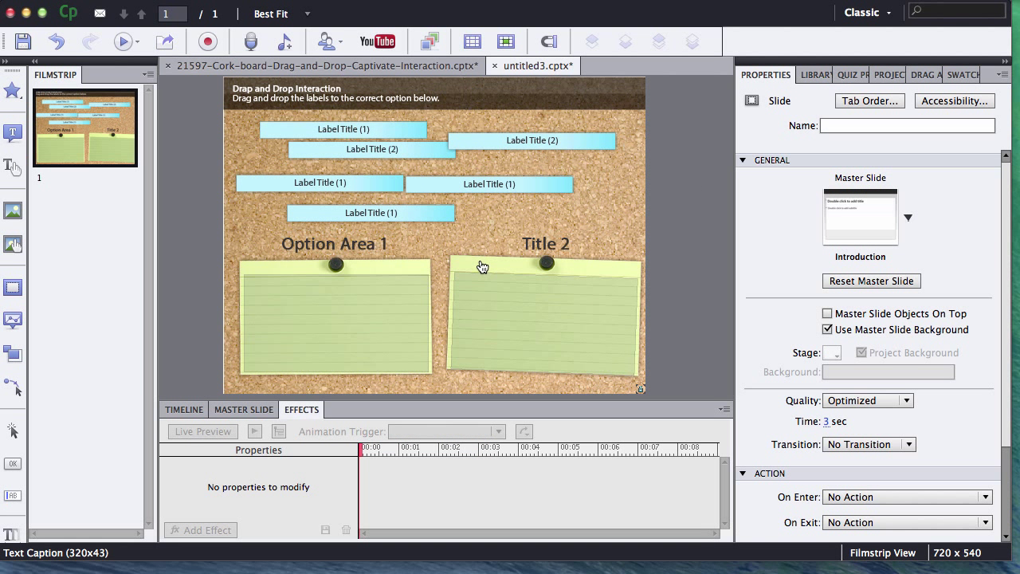
mouse_move(472, 263)
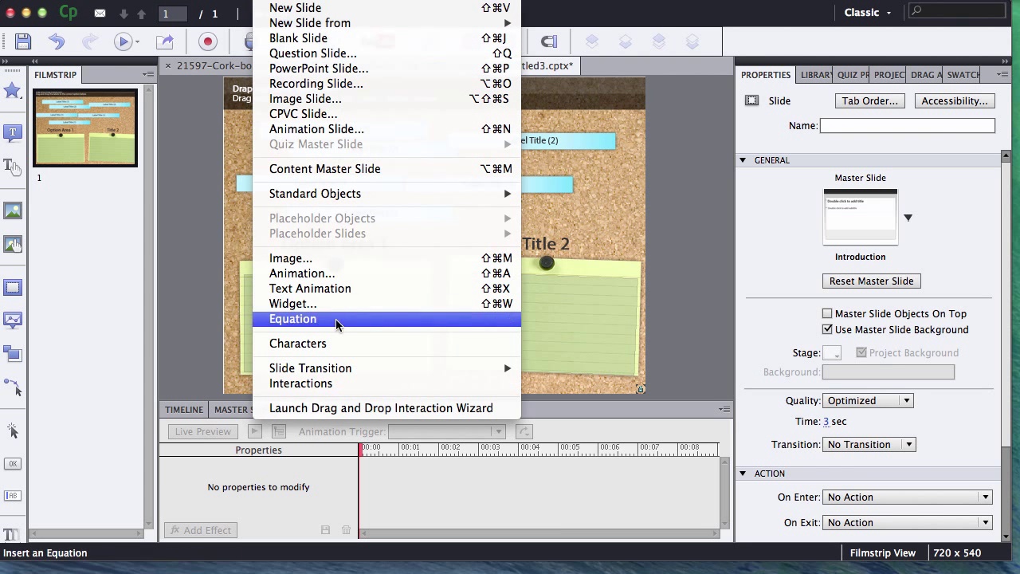
mouse_move(392, 408)
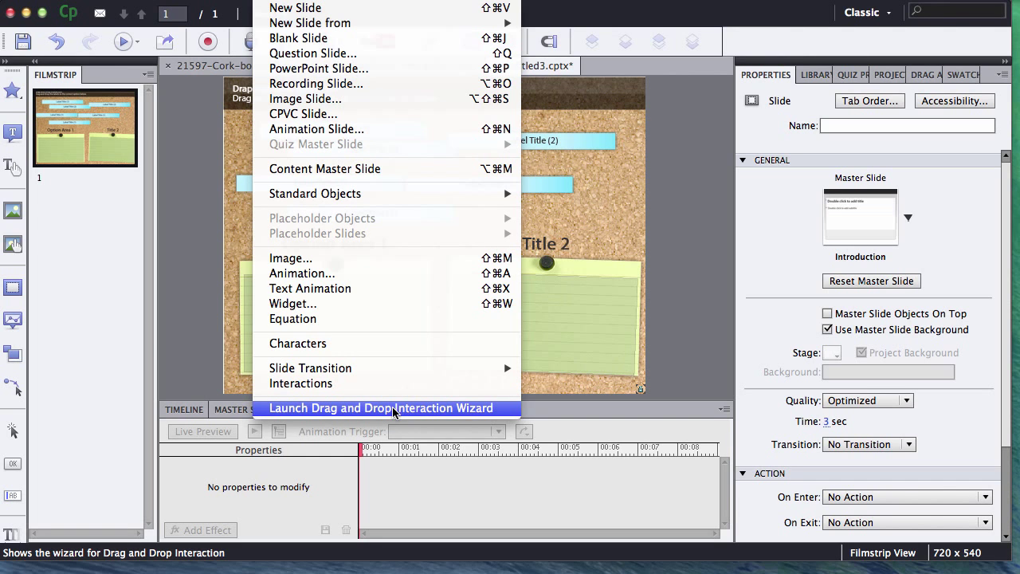
mouse_move(462, 414)
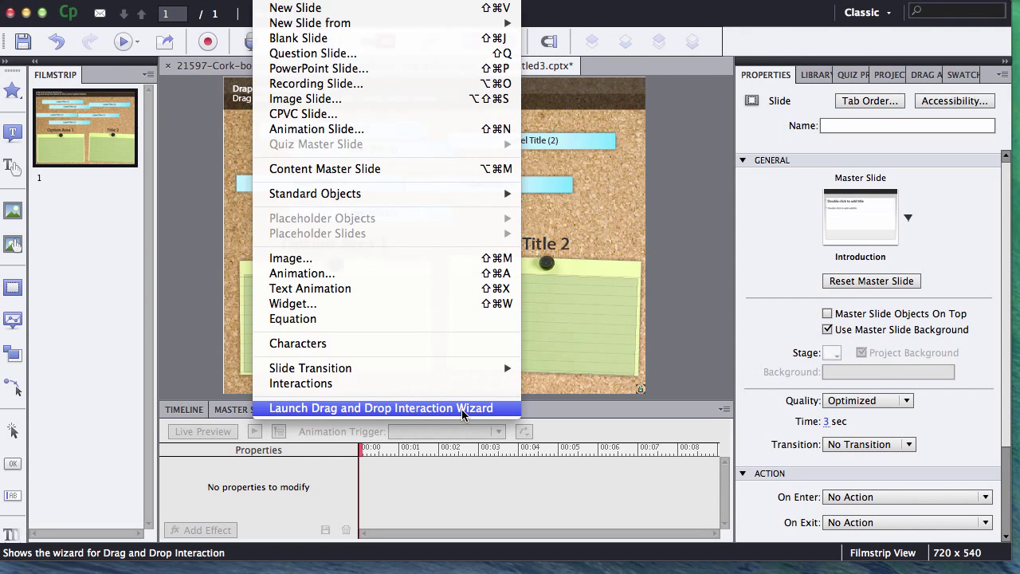
Step: Launch the Drag and Drop Interaction Wizard at Step 1 of 3 for drag sources
left_click(381, 408)
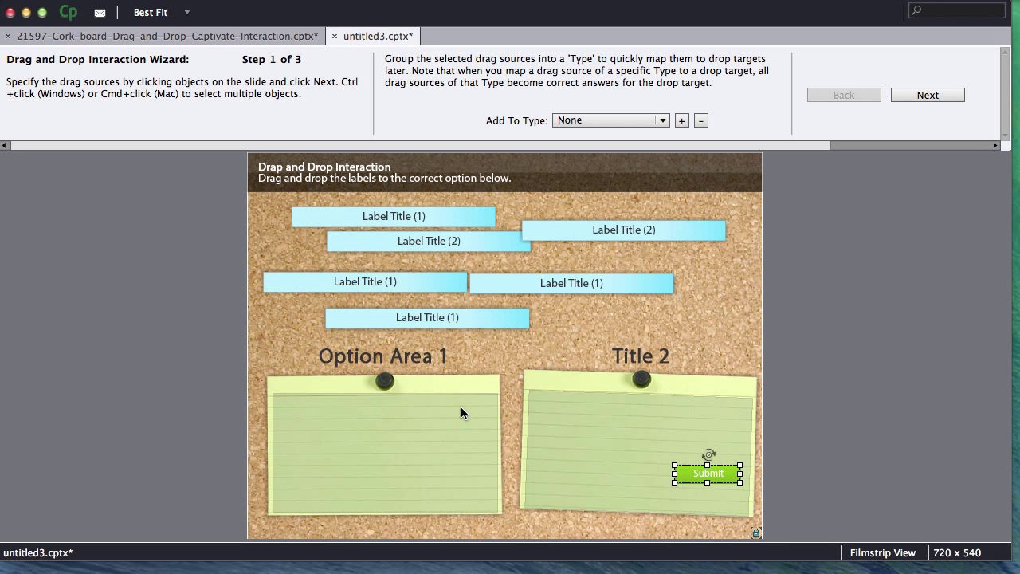
mouse_move(401, 104)
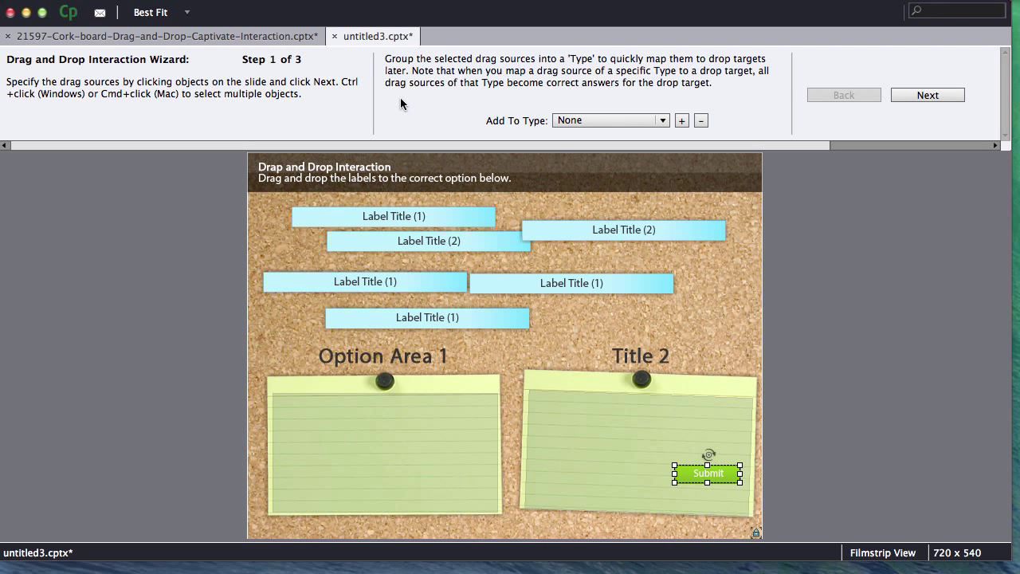
mouse_move(131, 90)
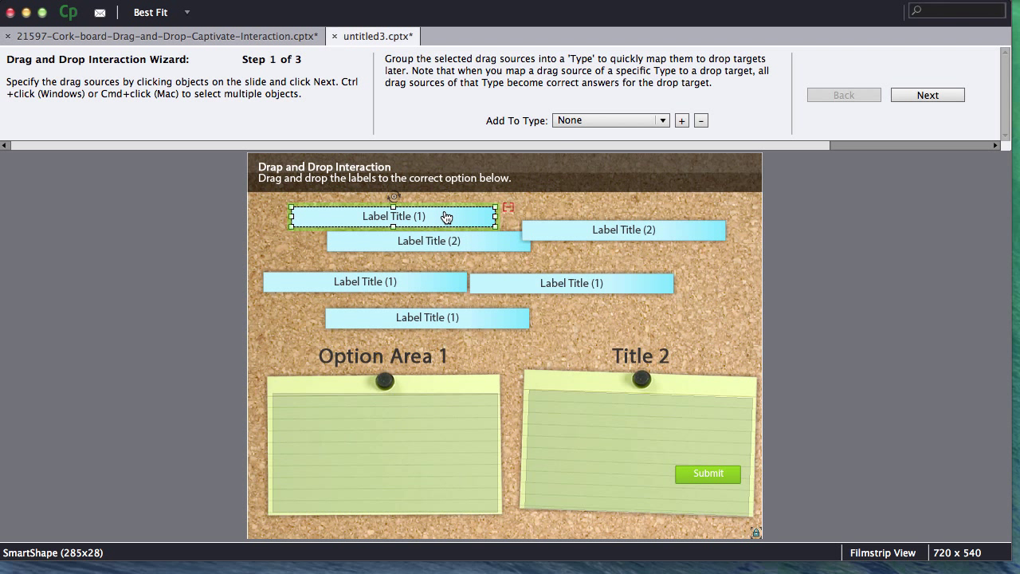
mouse_move(497, 242)
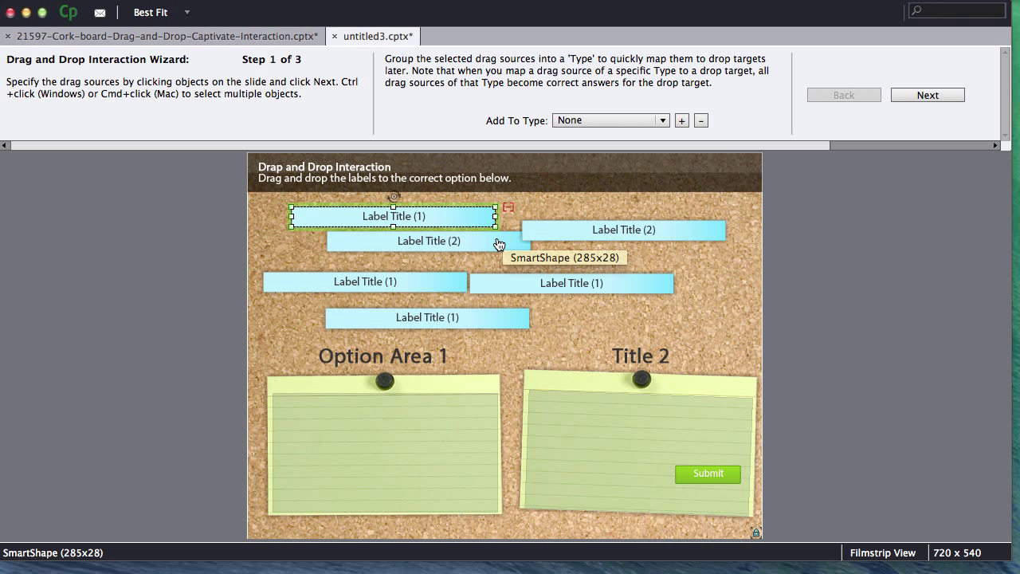
Step: Make the Label Title (1) labels drag sources of a new type named draggers1
left_click(623, 229)
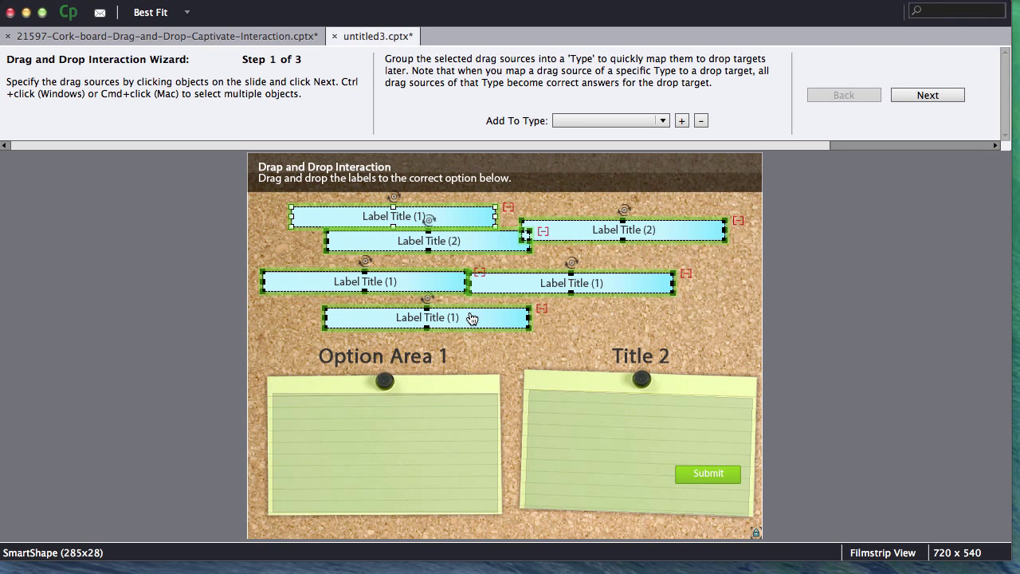
mouse_move(641, 153)
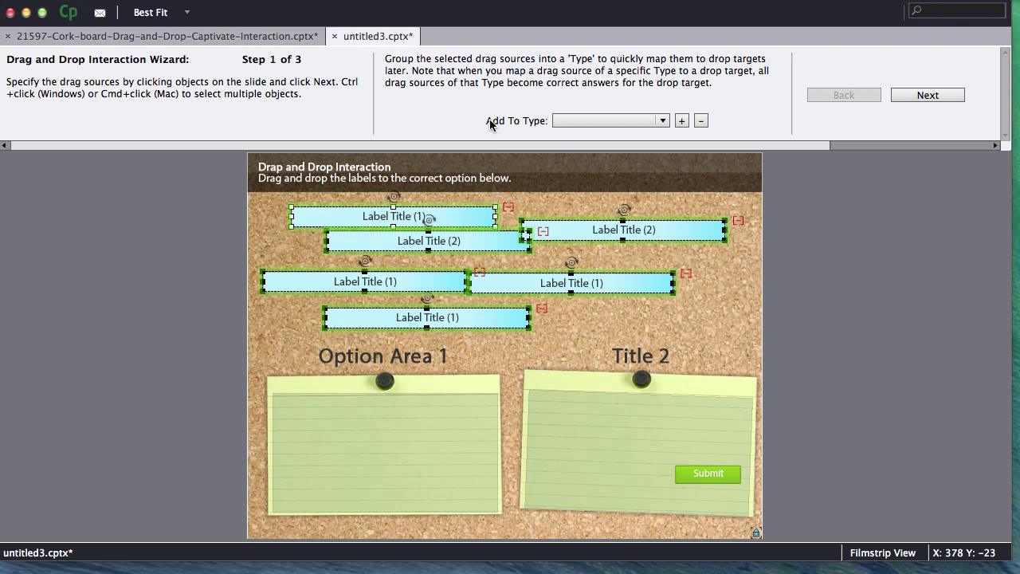
mouse_move(465, 434)
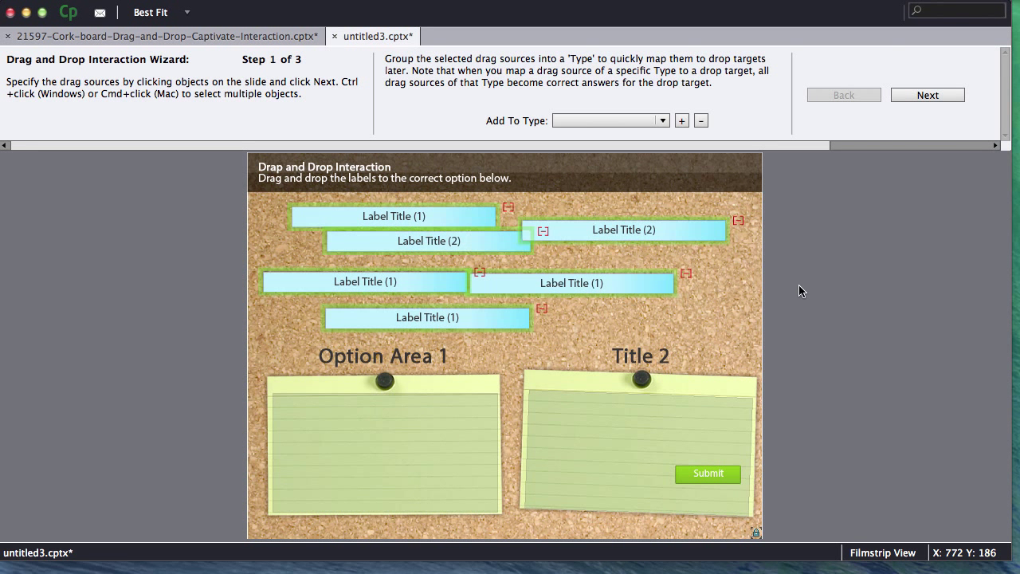
left_click(392, 217)
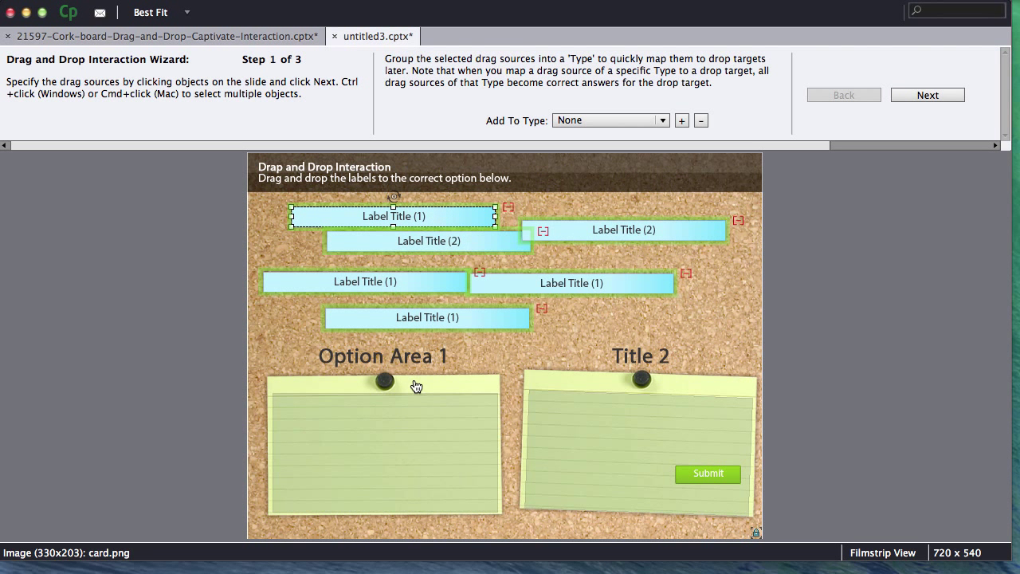
left_click(363, 280)
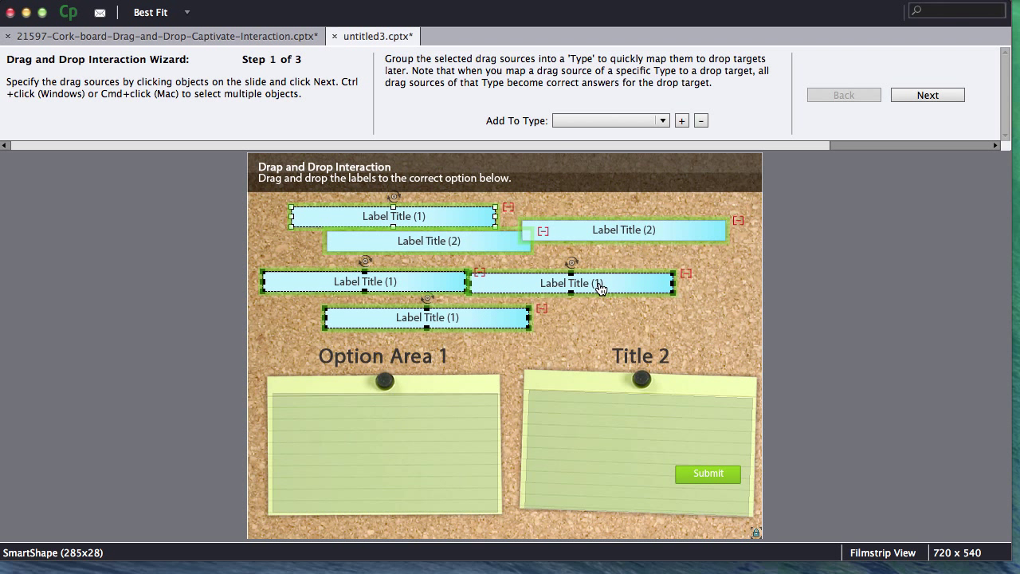
mouse_move(450, 280)
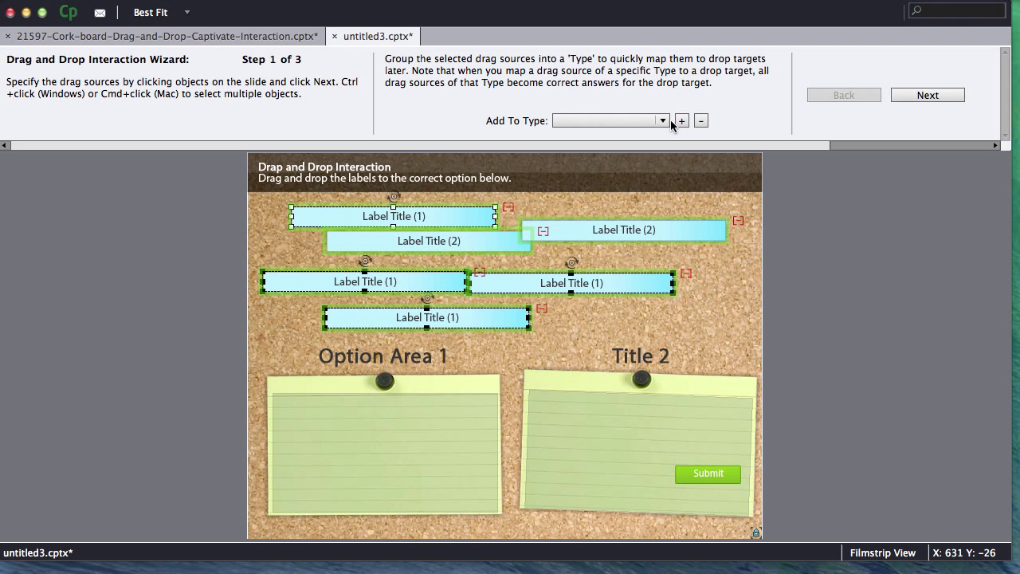
left_click(681, 122)
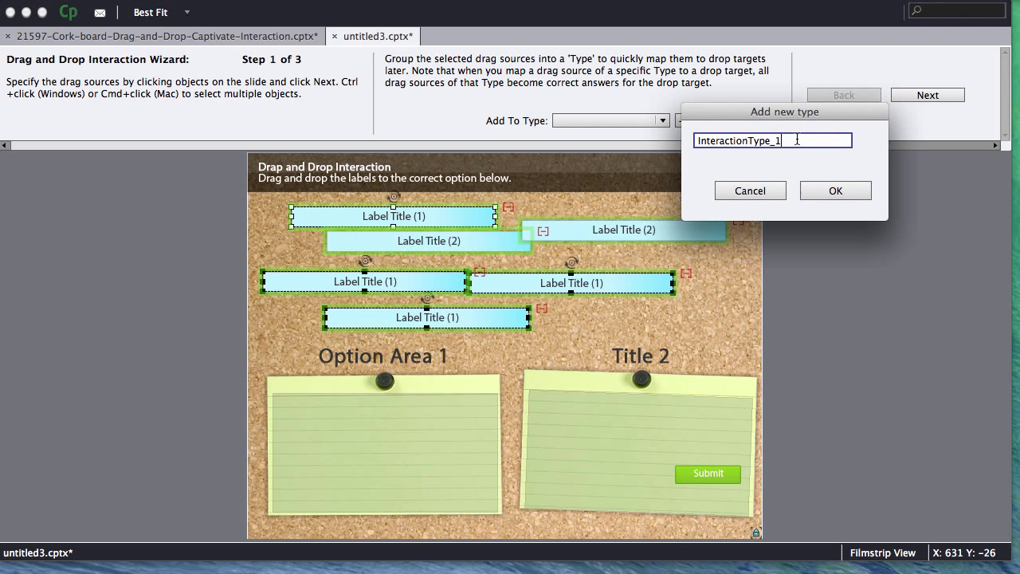
type("dragge")
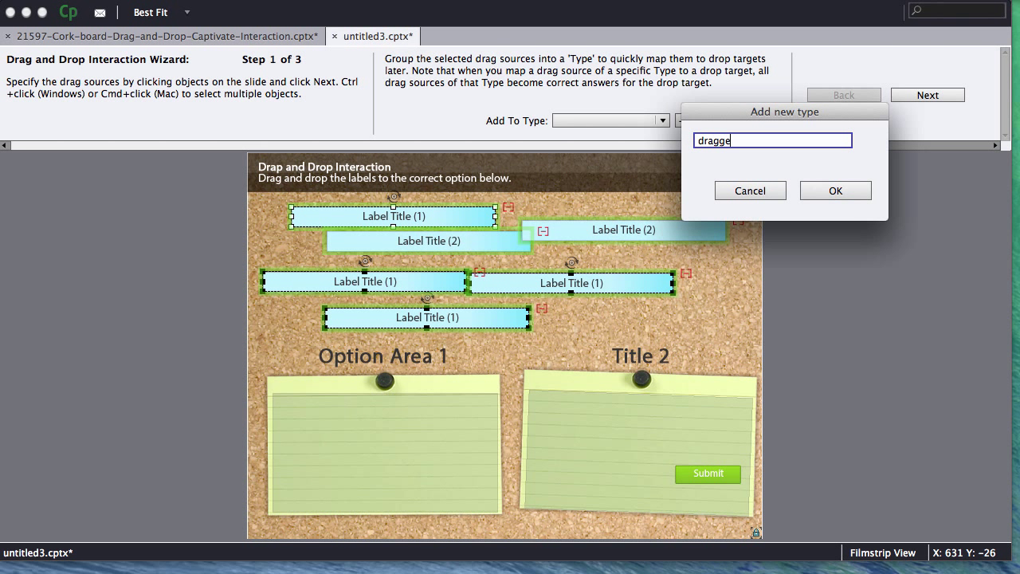
type("rs1")
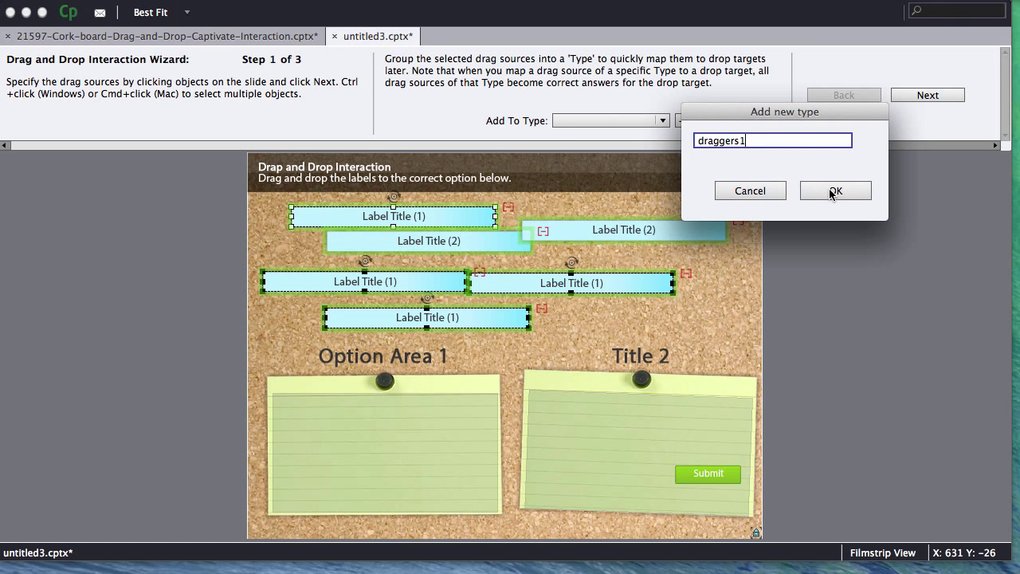
left_click(835, 191)
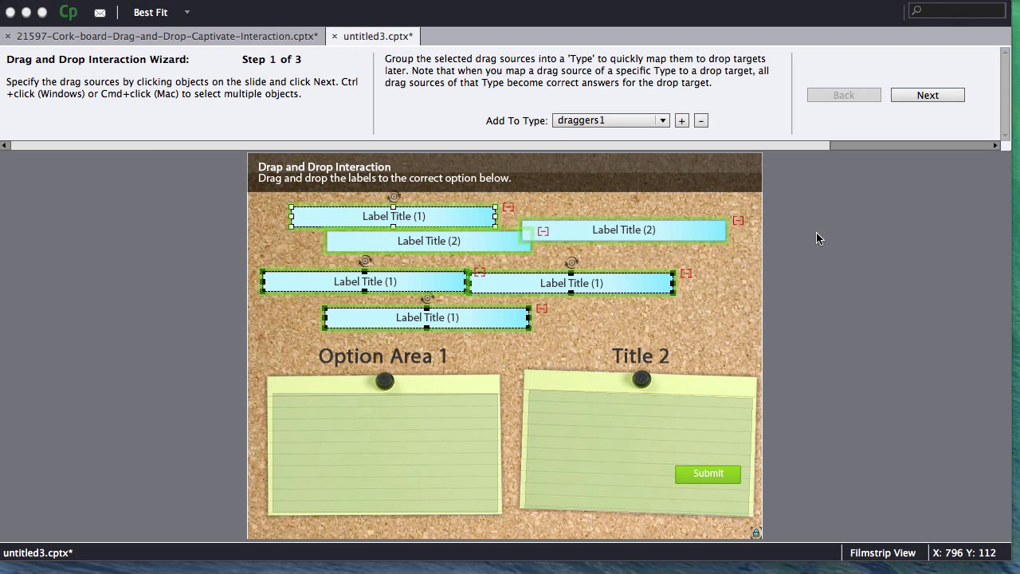
Step: Make the Label Title (2) labels type draggers2 and advance to the drop-target step
left_click(625, 229)
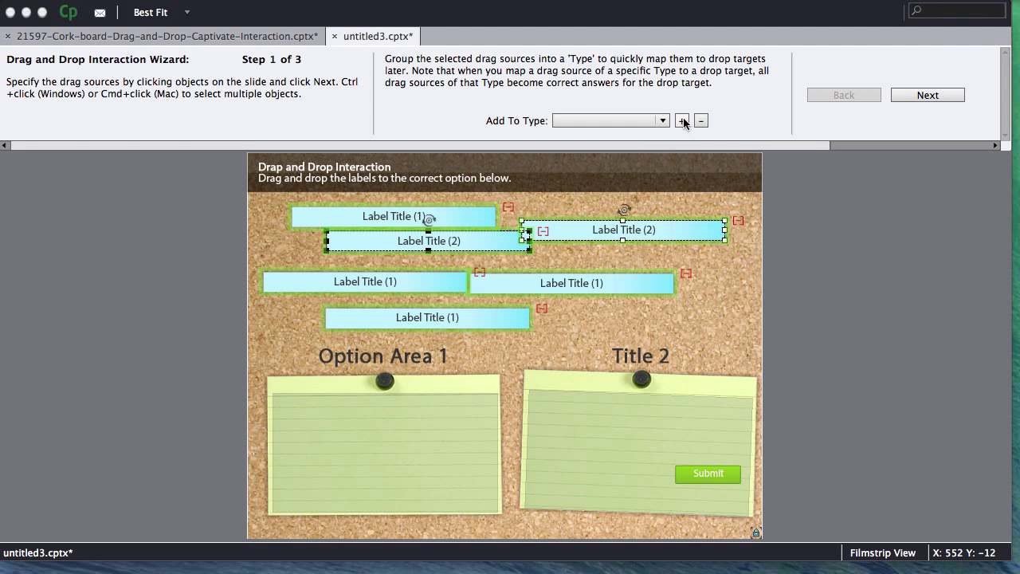
left_click(682, 121)
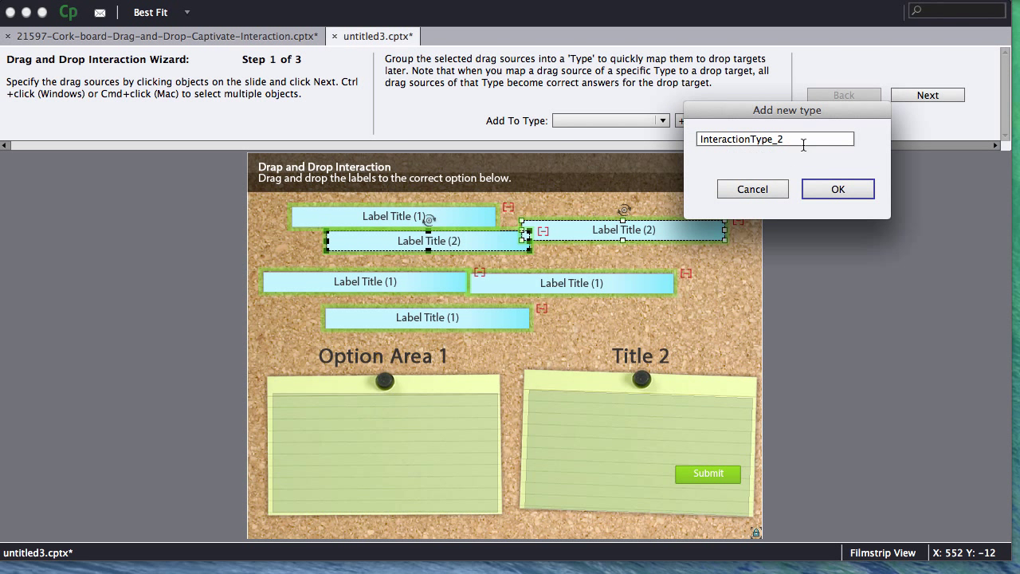
type("draggers2")
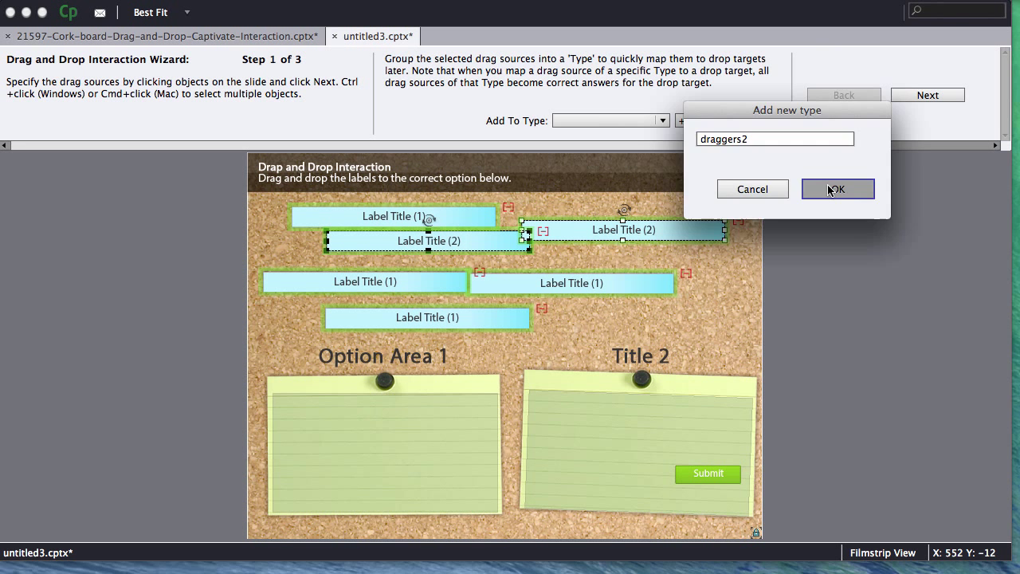
left_click(836, 188)
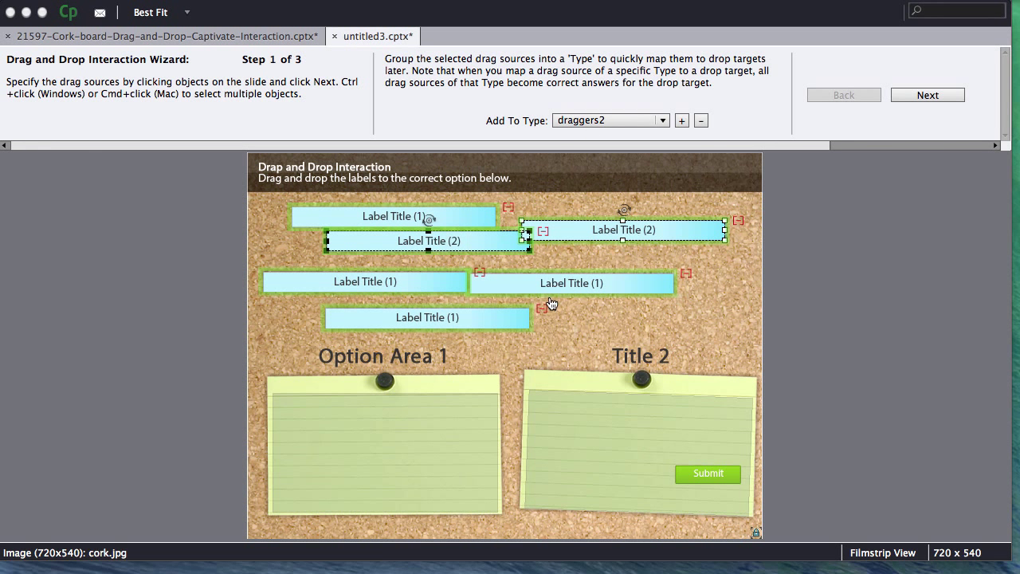
left_click(788, 330)
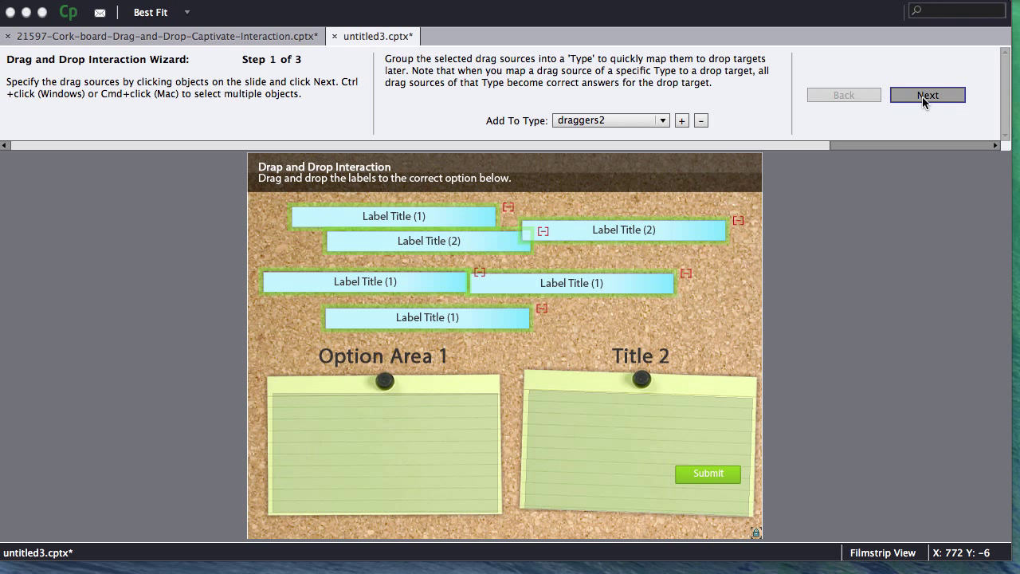
left_click(927, 95)
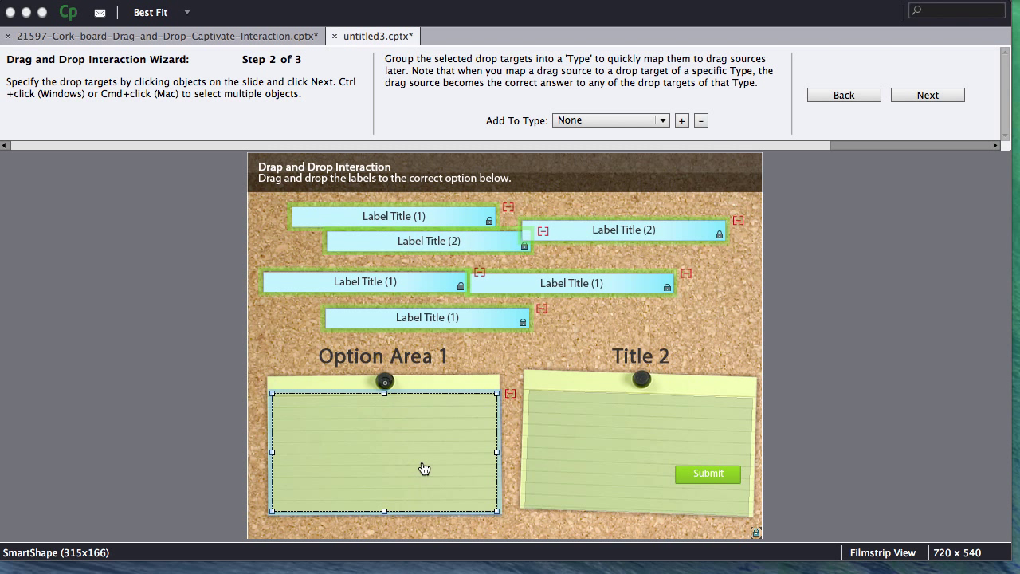
mouse_move(672, 150)
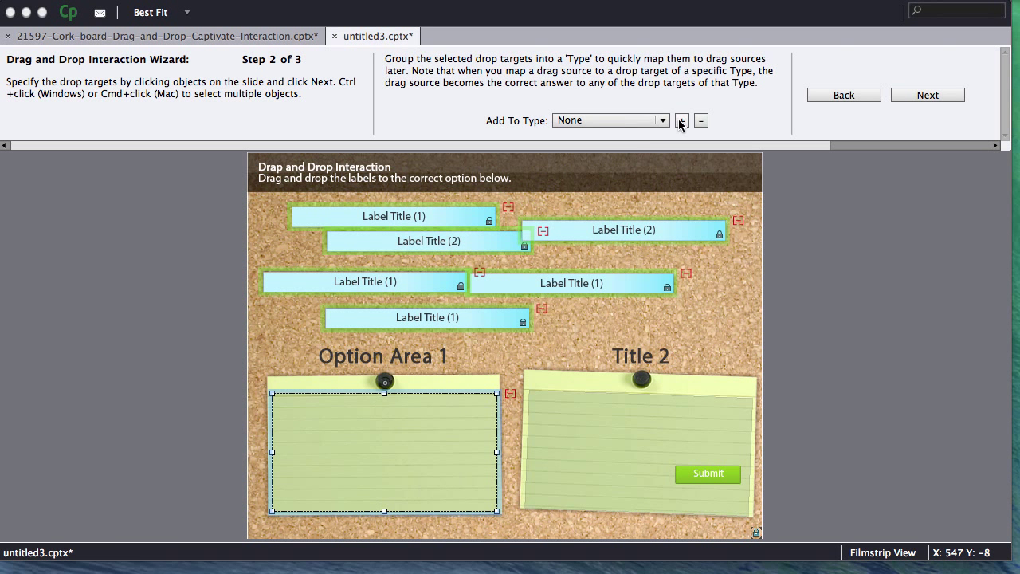
Step: Assign the left notepad its own target type and the Title 2 notepad target2, then advance
left_click(682, 122)
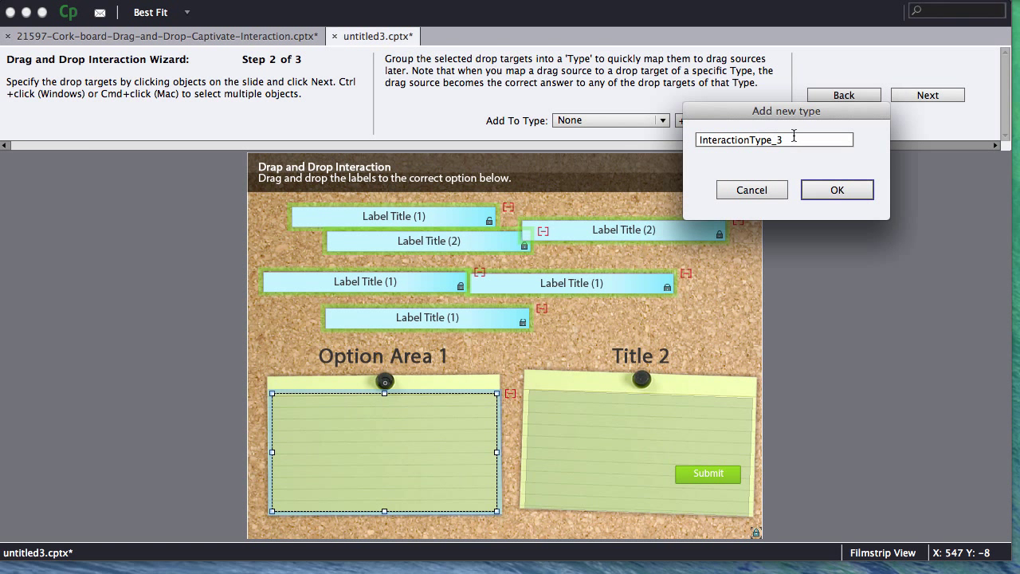
type("targ")
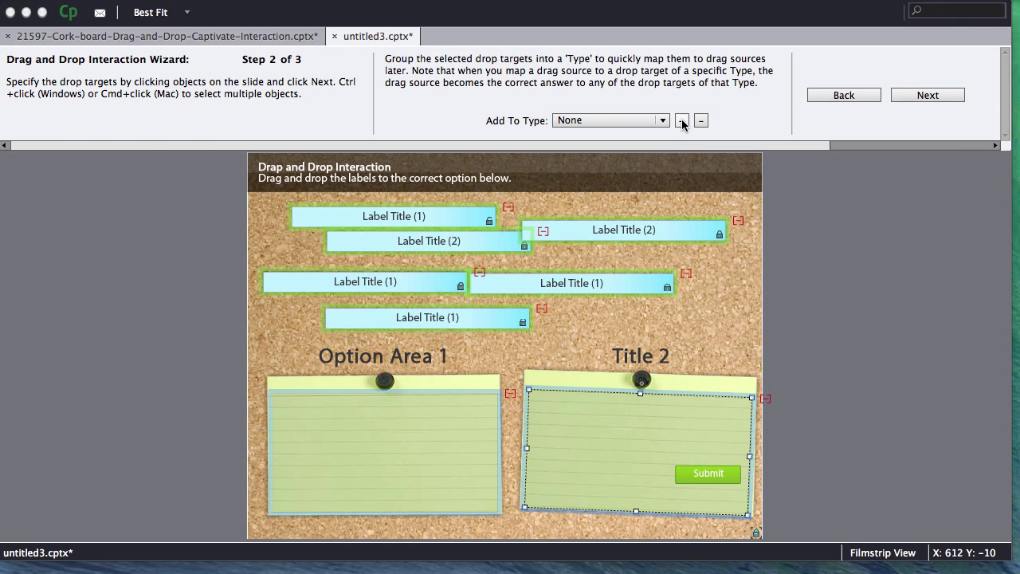
left_click(681, 122)
type("target2")
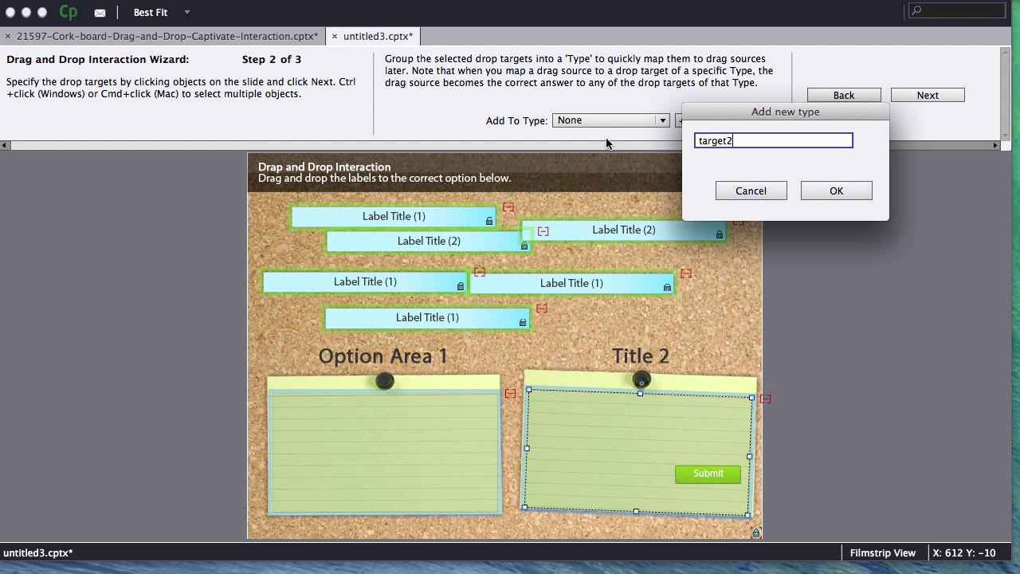
left_click(834, 191)
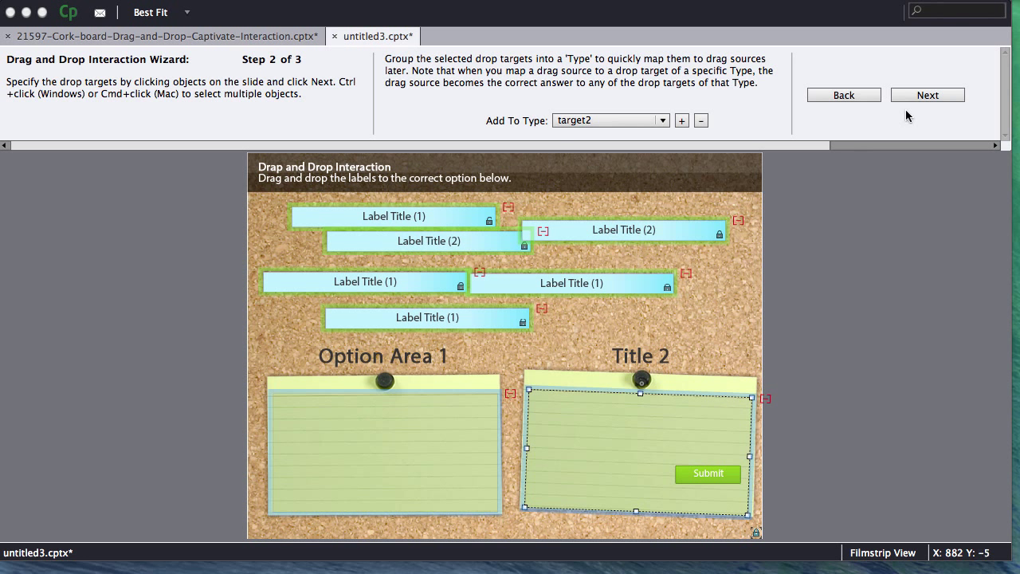
left_click(928, 95)
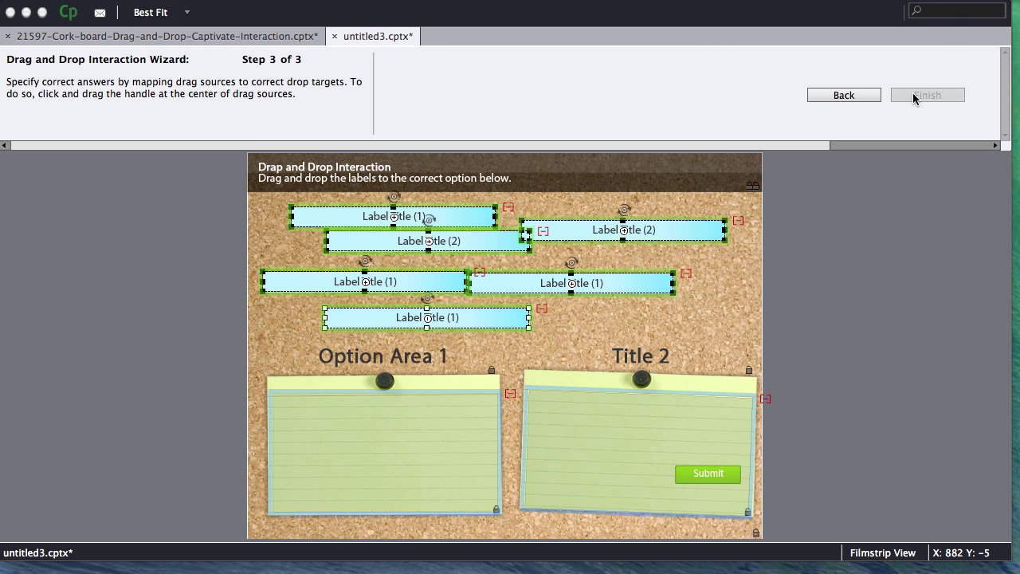
mouse_move(152, 86)
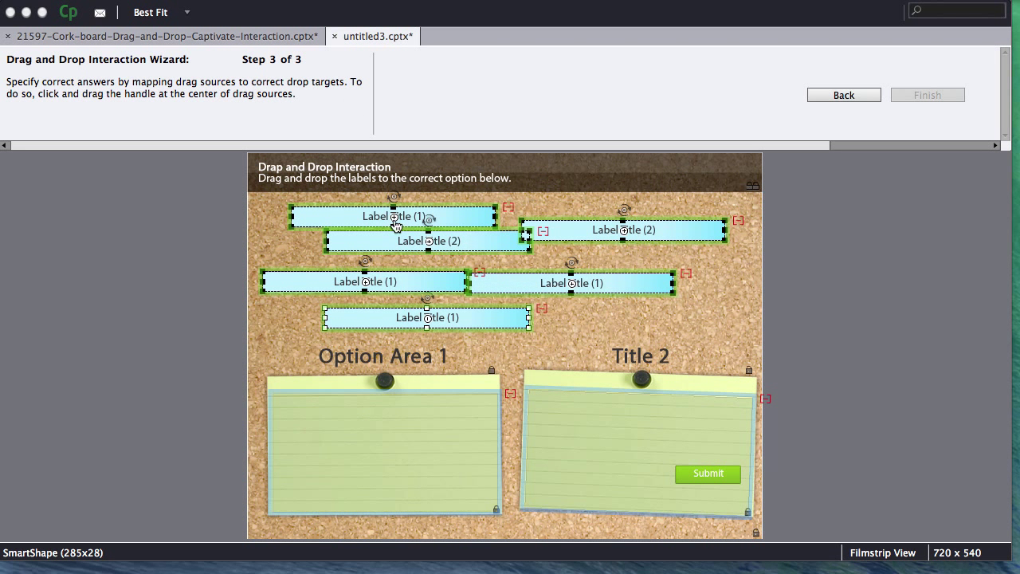
Step: Link the first Label Title (1) label to the Option Area 1 notepad as its correct answer
left_click_drag(395, 226, 395, 446)
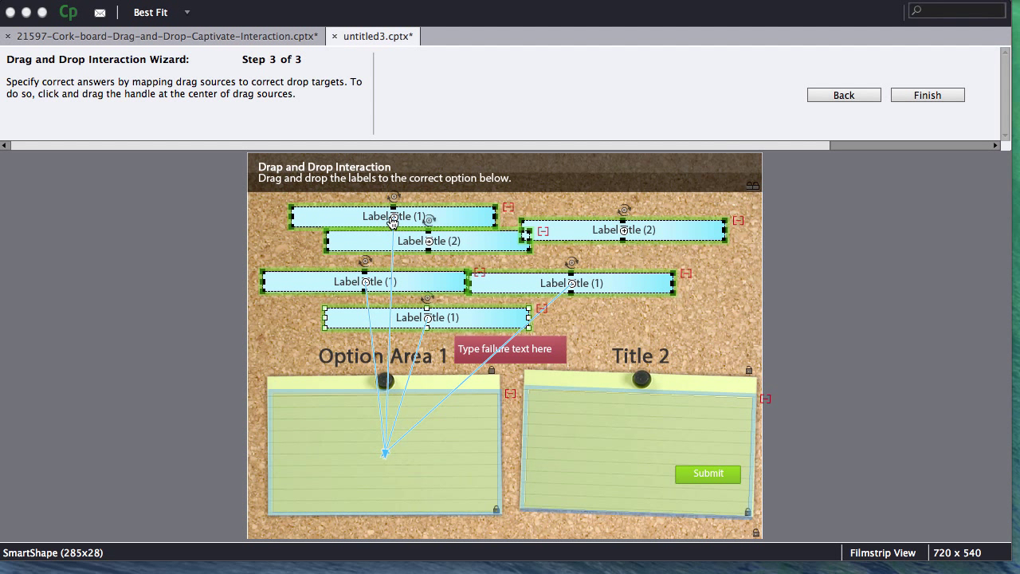
mouse_move(427, 294)
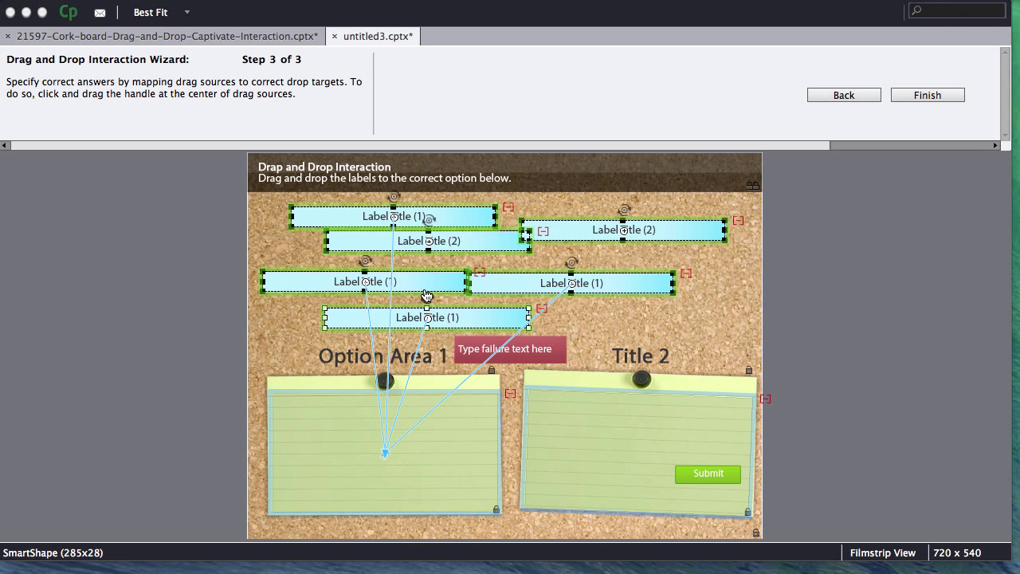
mouse_move(381, 464)
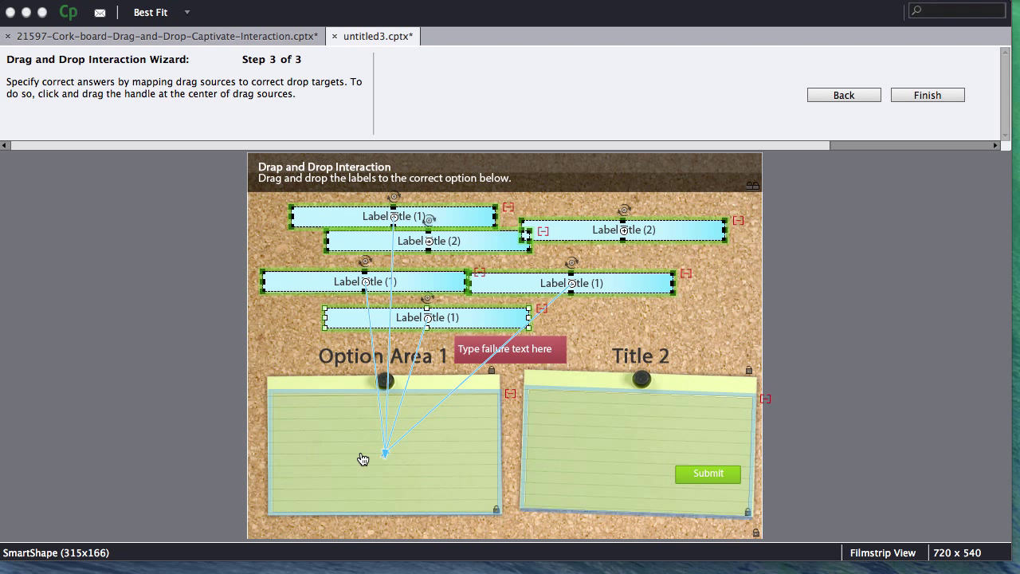
mouse_move(360, 446)
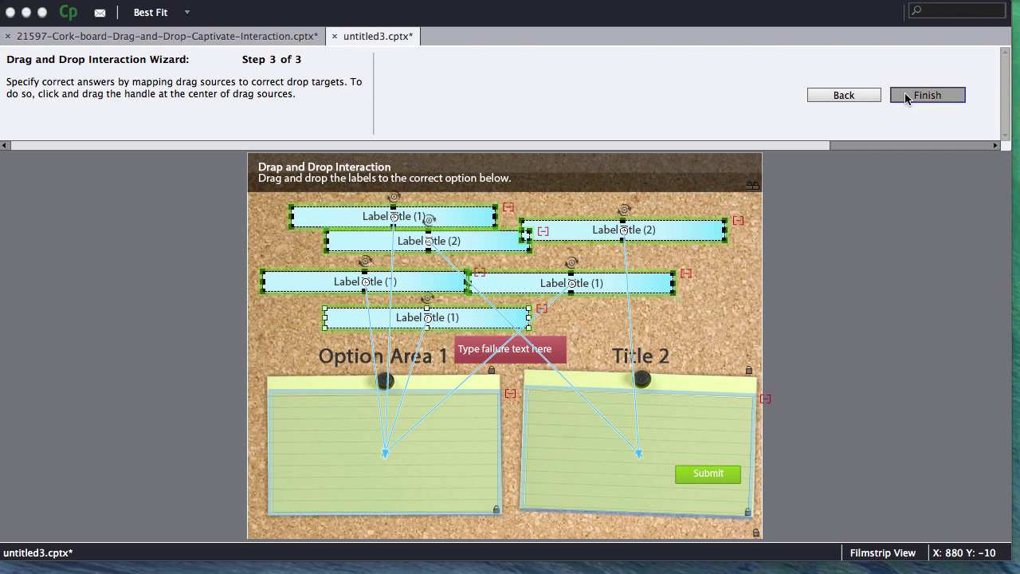
Step: Finish the wizard and fit the whole slide in the work area
left_click(927, 95)
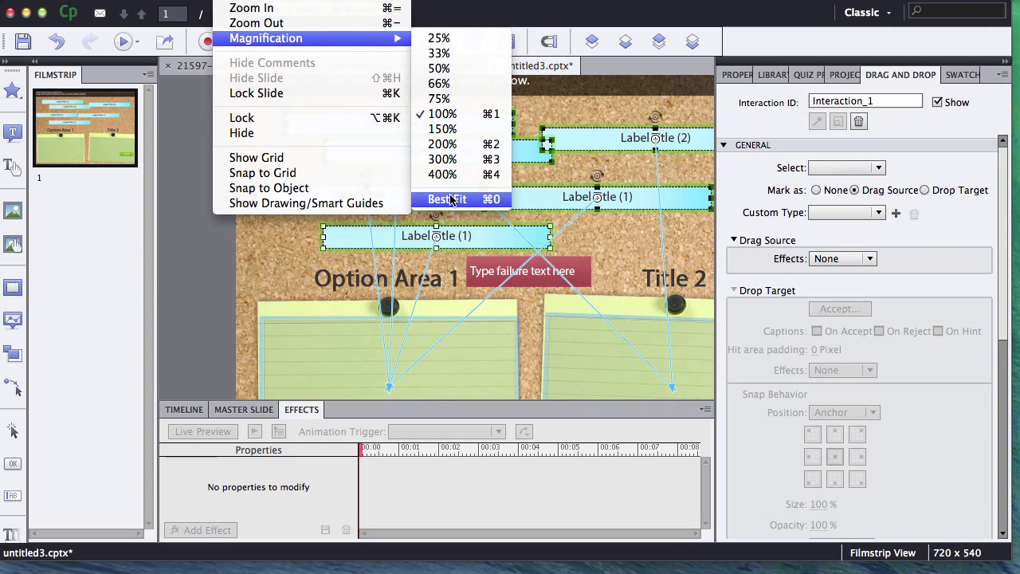
left_click(447, 199)
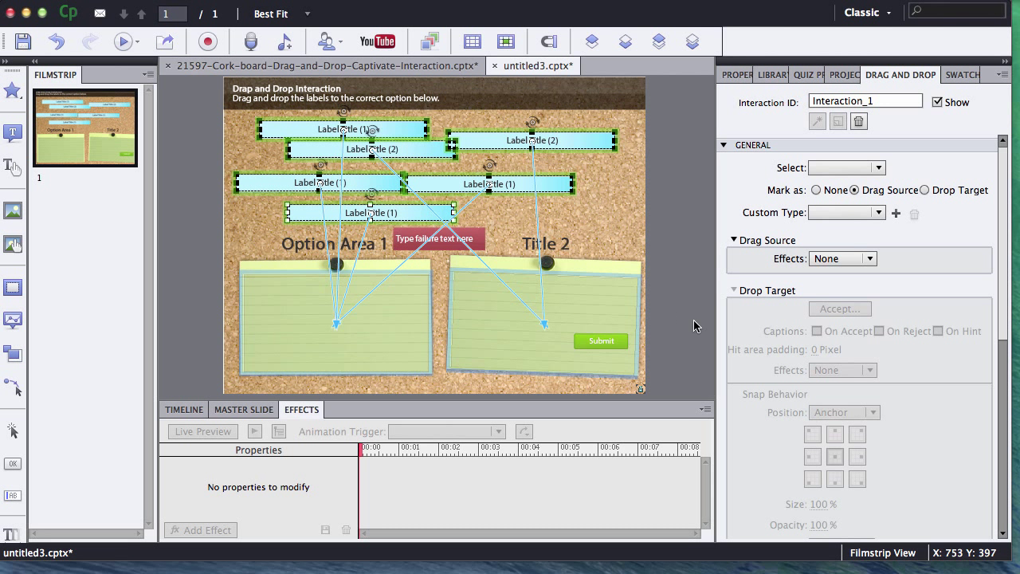
mouse_move(908, 76)
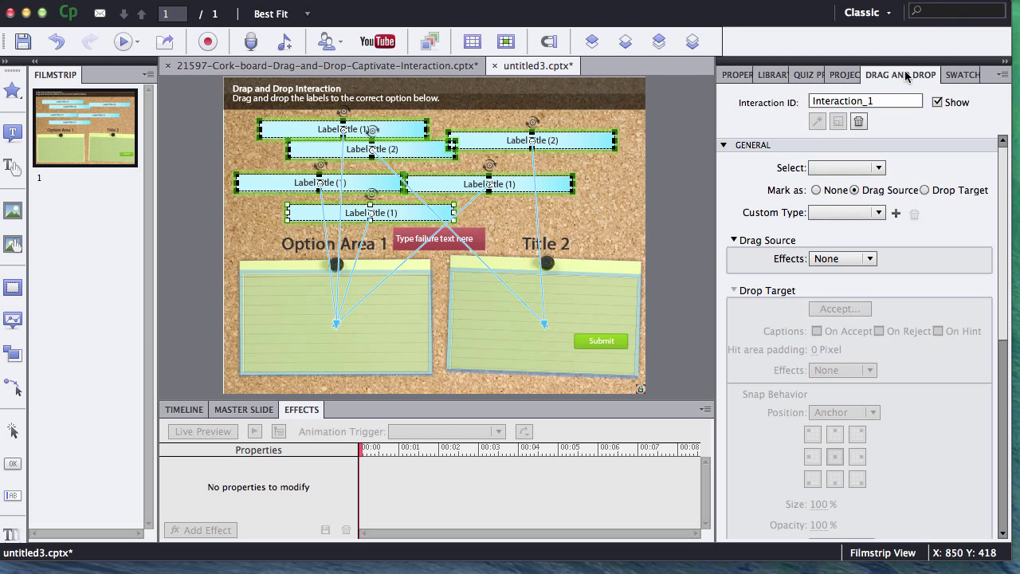
mouse_move(746, 265)
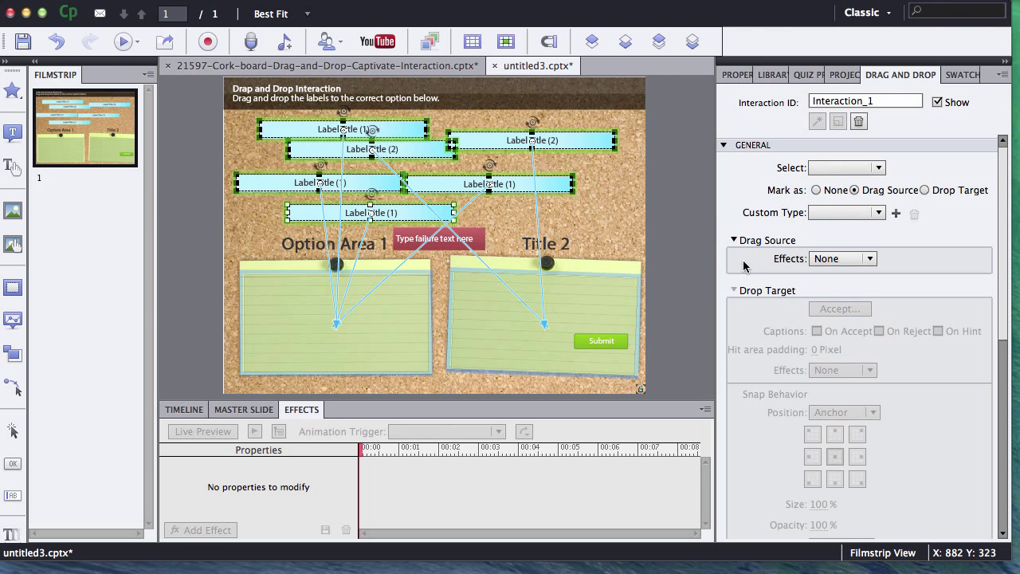
scroll("down", 3)
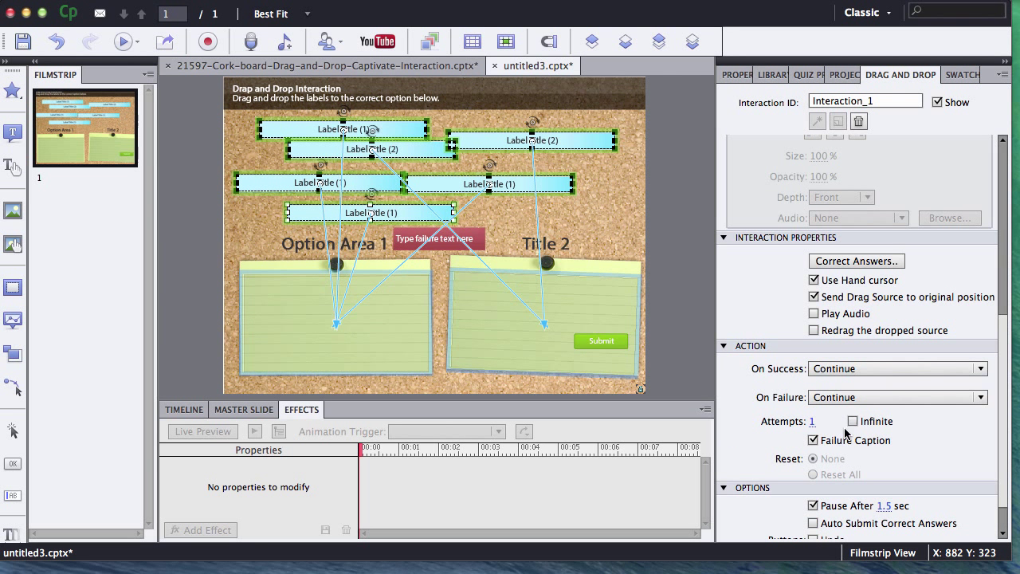
Step: Allow infinite attempts and add Reset and Undo buttons beside Submit
left_click(852, 420)
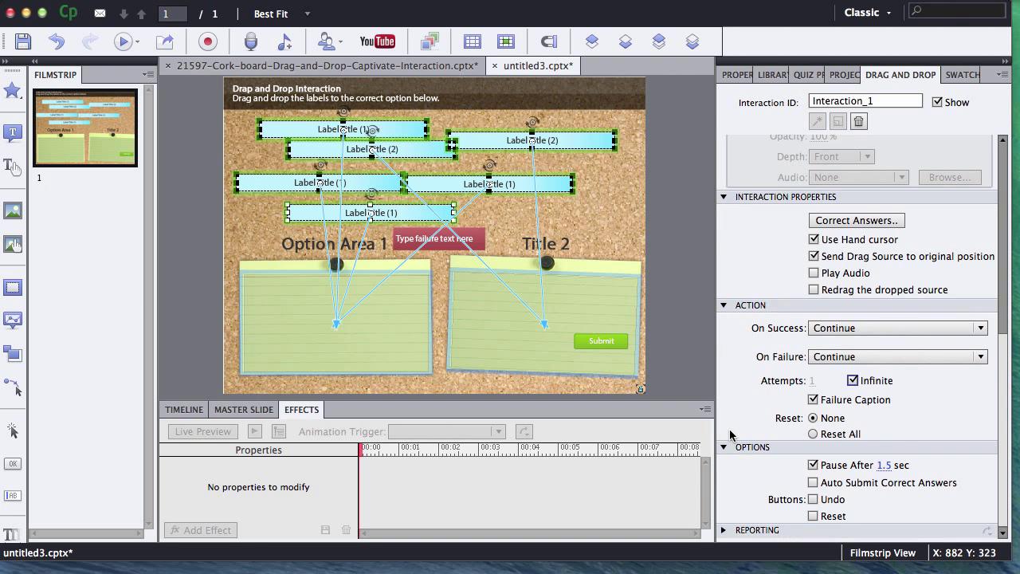
left_click(812, 516)
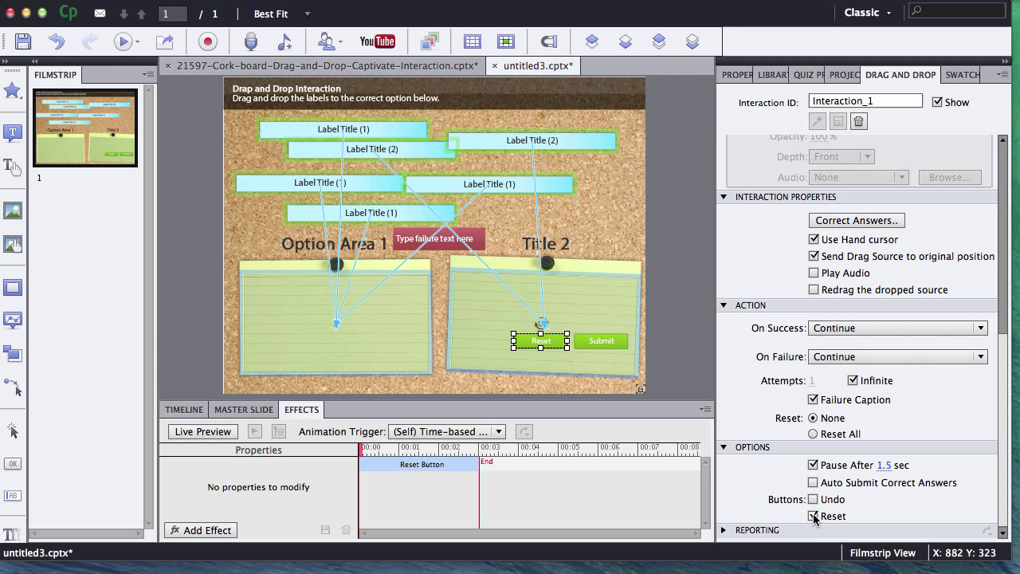
left_click(813, 499)
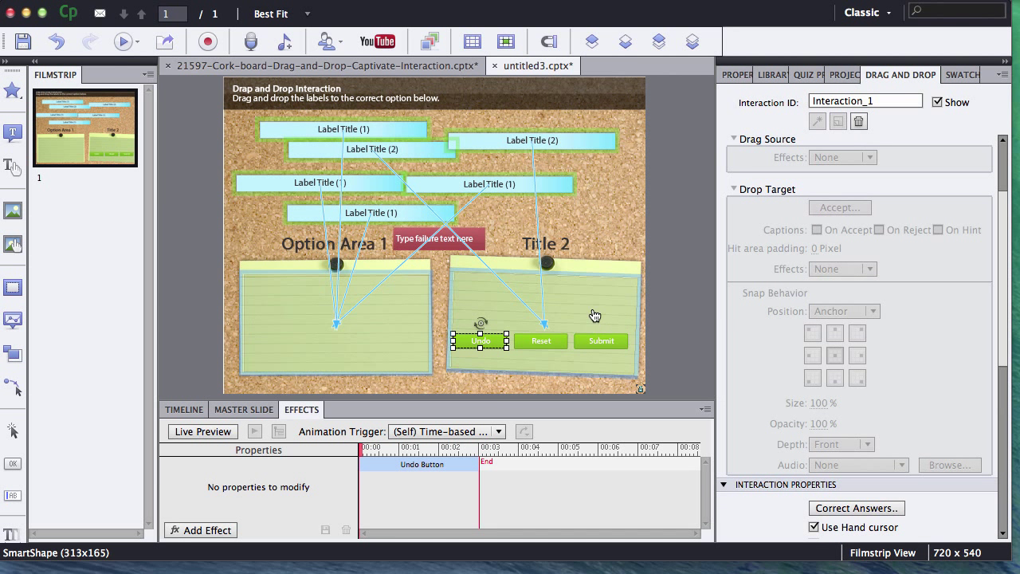
Step: Set the Title 2 drop target's Snap Behavior Position to Absolute and start a project preview
left_click(588, 300)
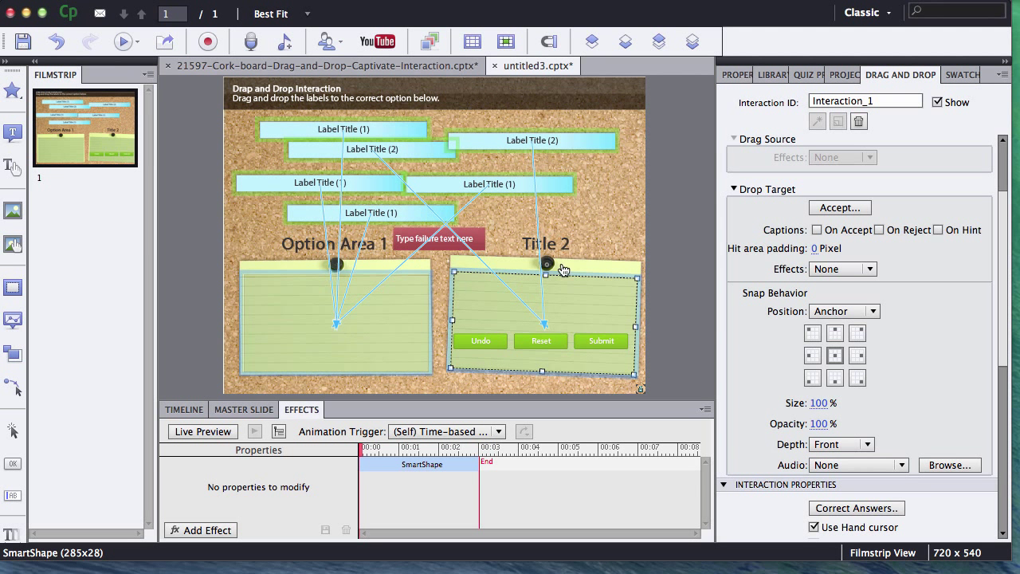
mouse_move(755, 335)
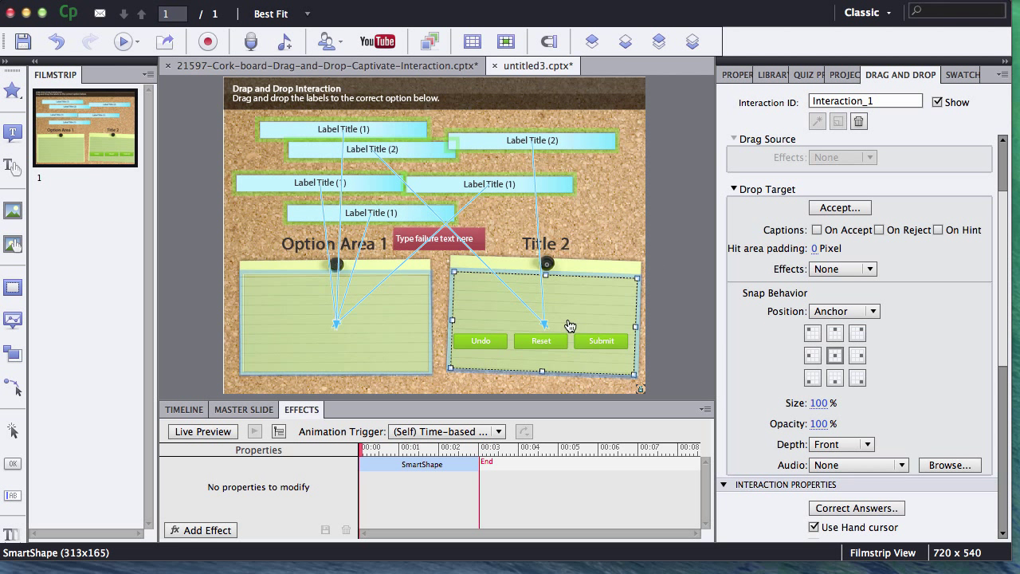
mouse_move(588, 304)
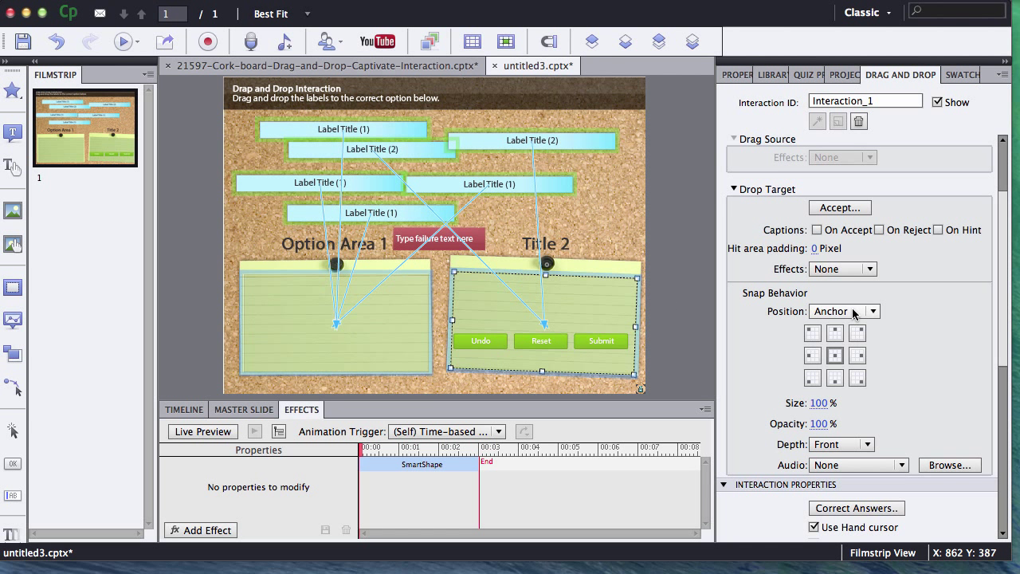
left_click(843, 311)
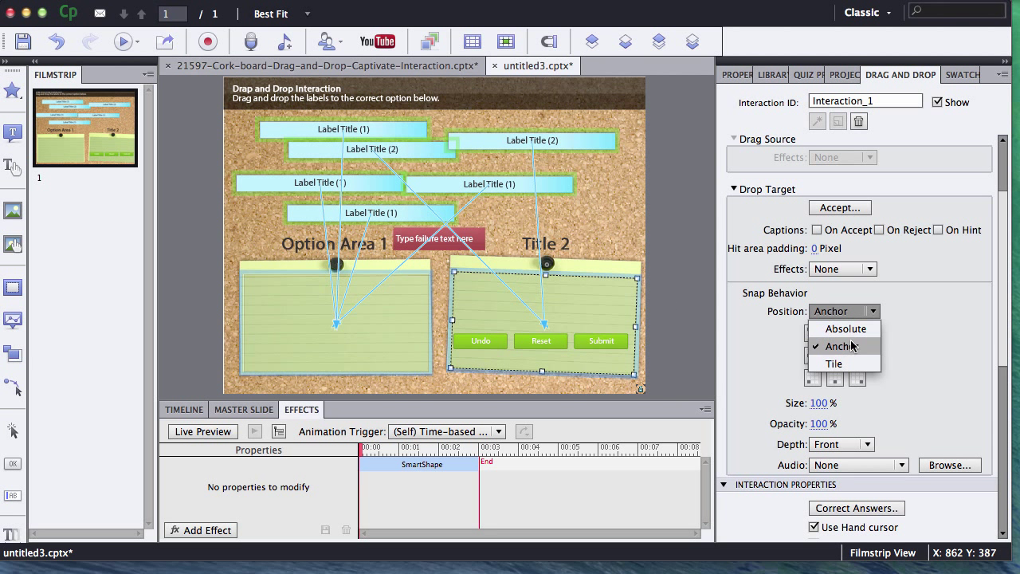
mouse_move(857, 353)
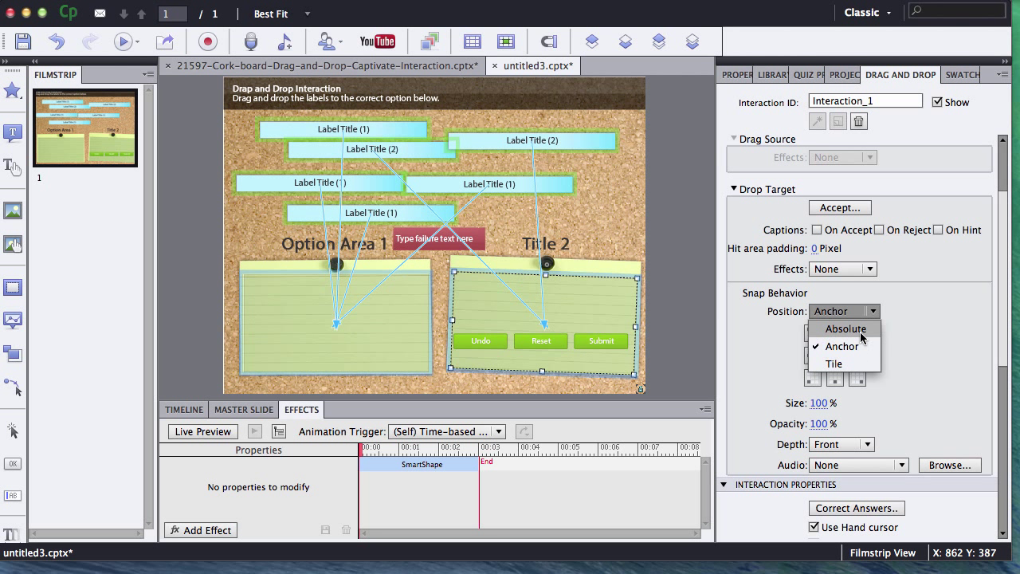
left_click(841, 329)
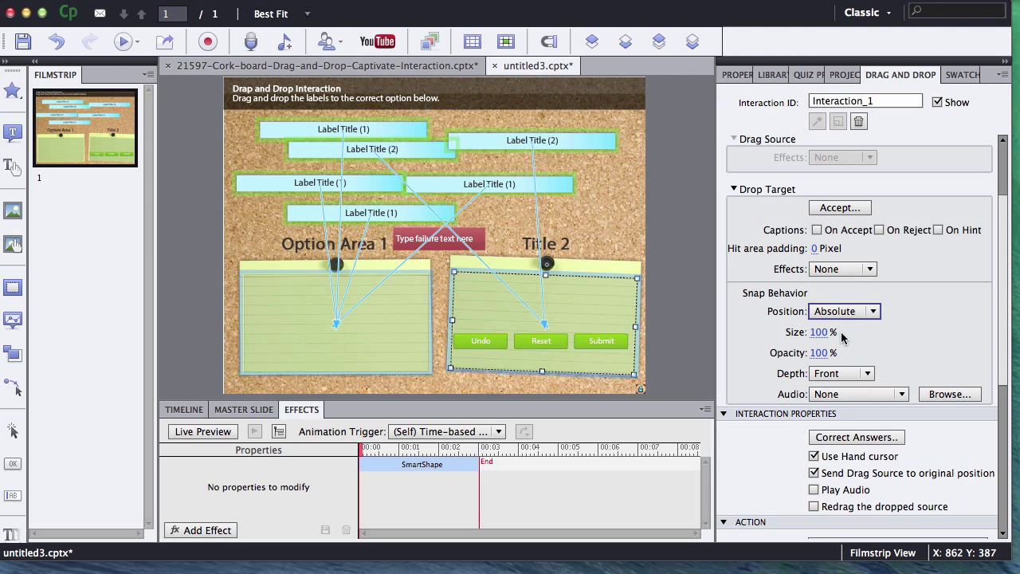
left_click(137, 42)
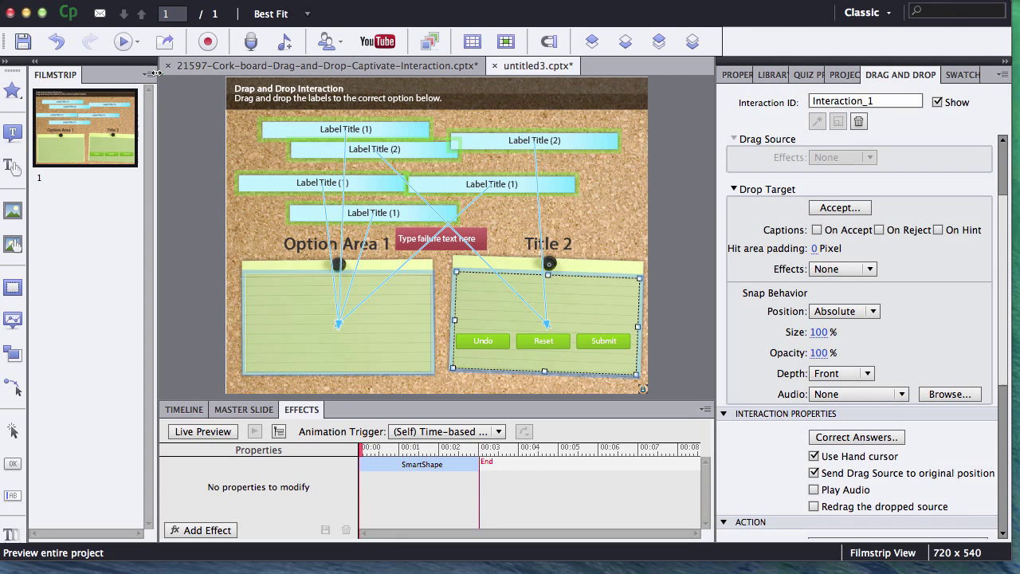
mouse_move(611, 268)
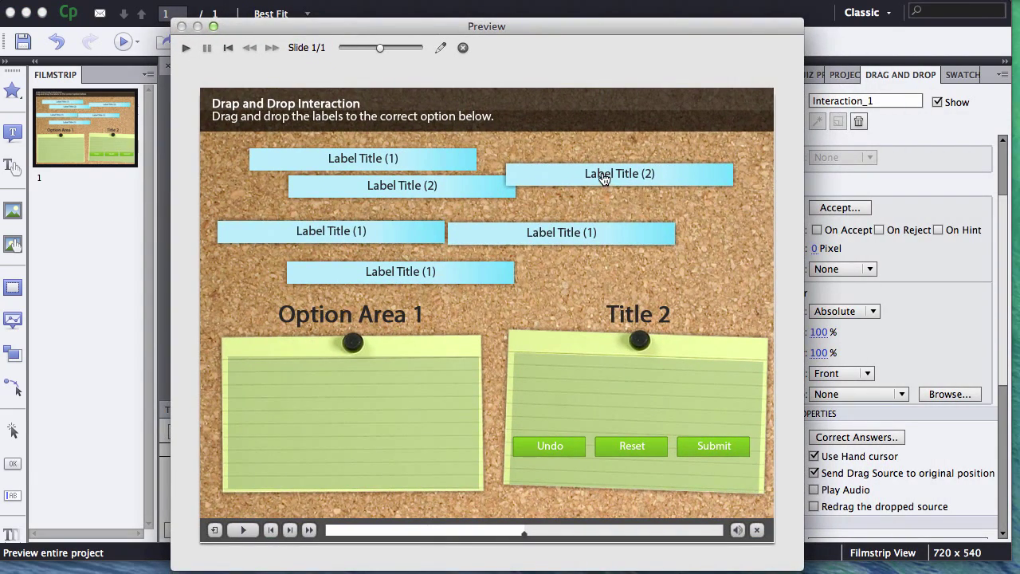
Step: Drop three labels onto Title 2 in the preview, confirming they stay where released, then return to editing
left_click_drag(618, 172, 631, 376)
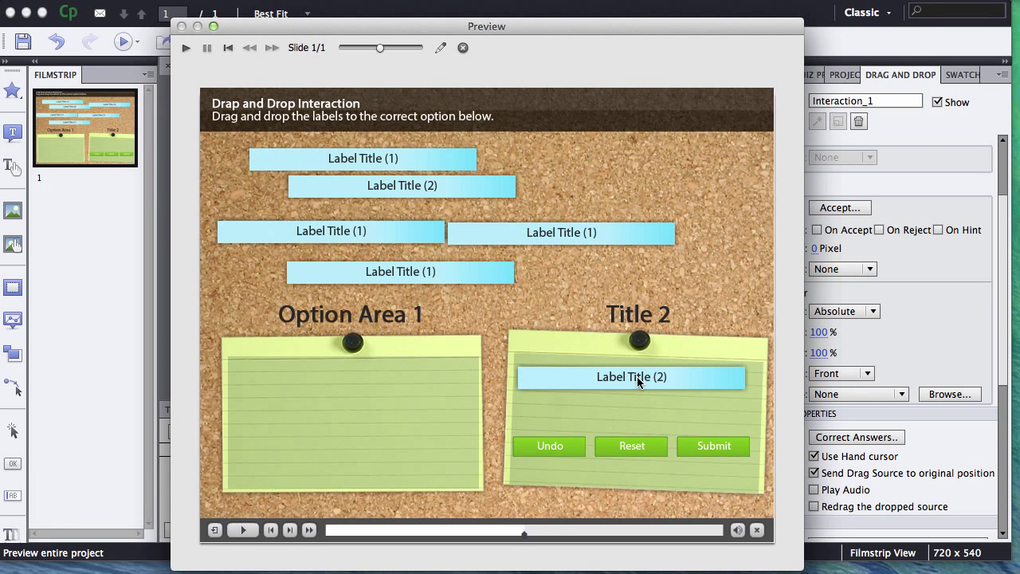
mouse_move(575, 239)
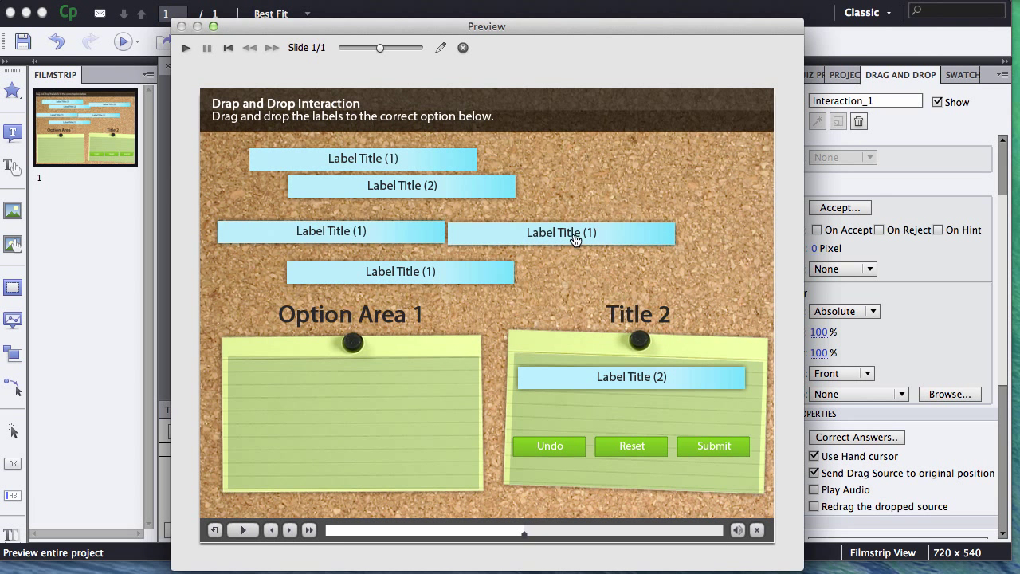
left_click_drag(561, 231, 626, 429)
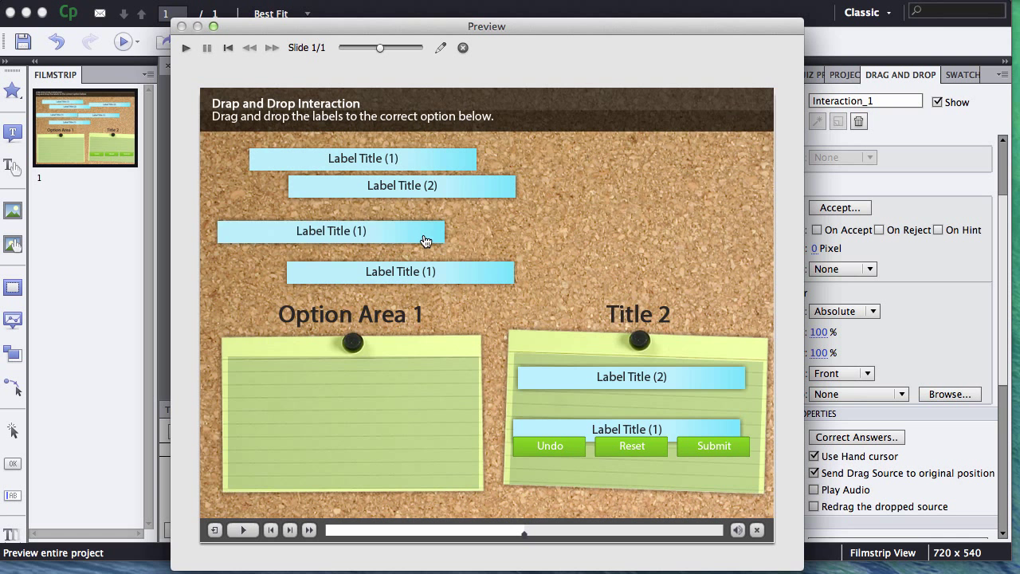
left_click_drag(332, 230, 628, 404)
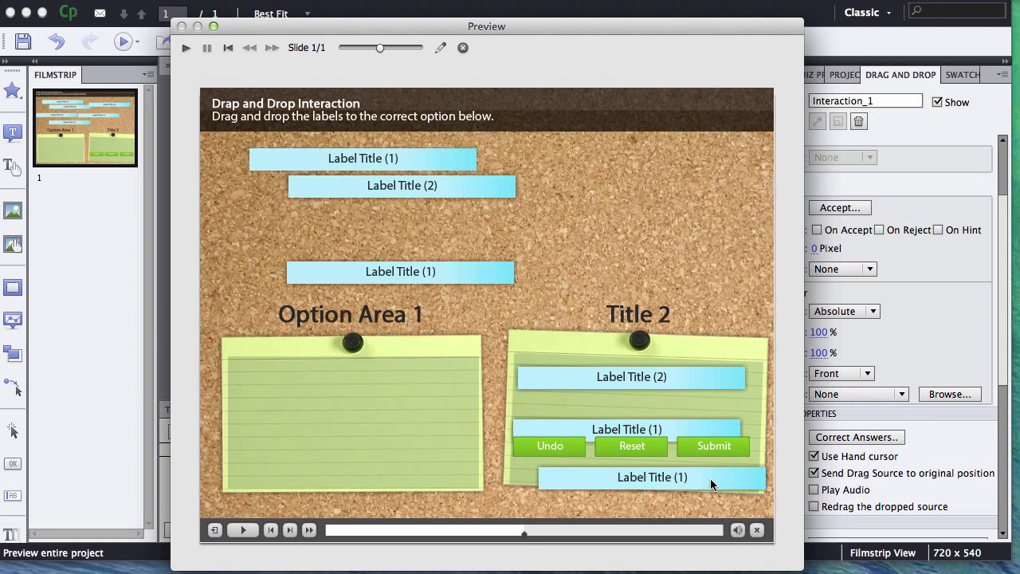
mouse_move(462, 48)
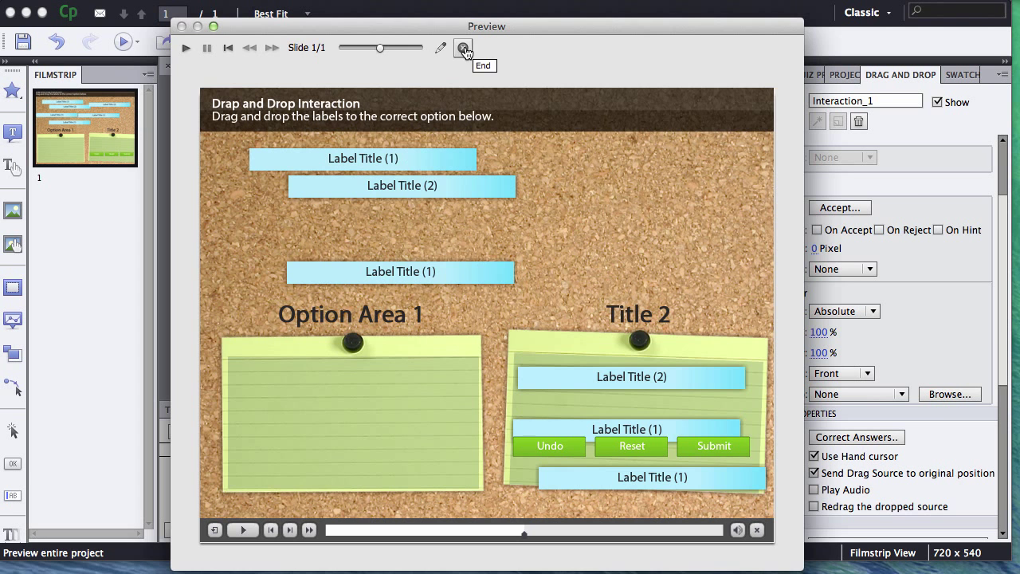
left_click(841, 310)
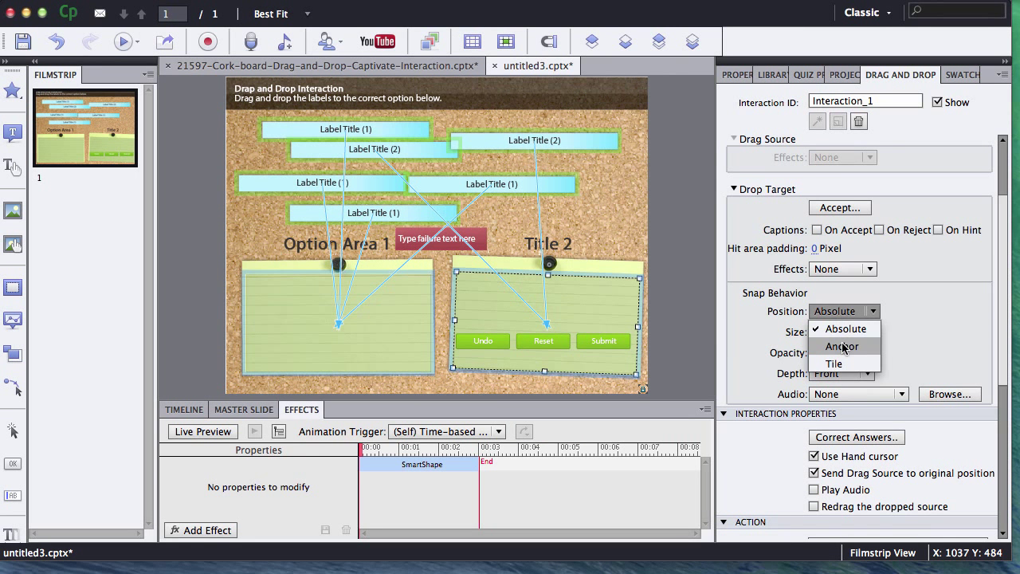
Step: Set Snap Behavior Position to Anchor and drop a label on Title 2 in the preview
left_click(842, 346)
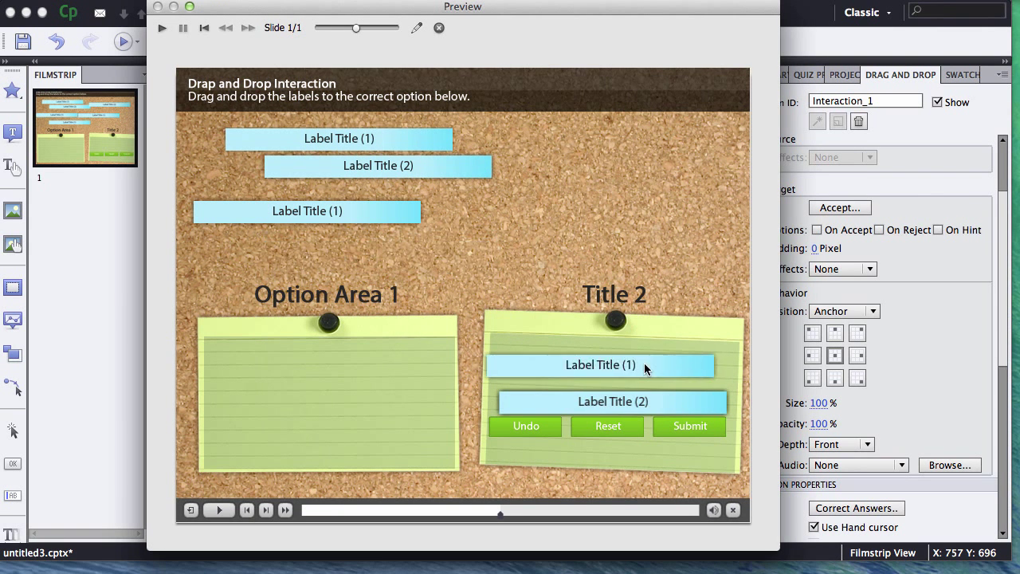
left_click_drag(306, 210, 609, 381)
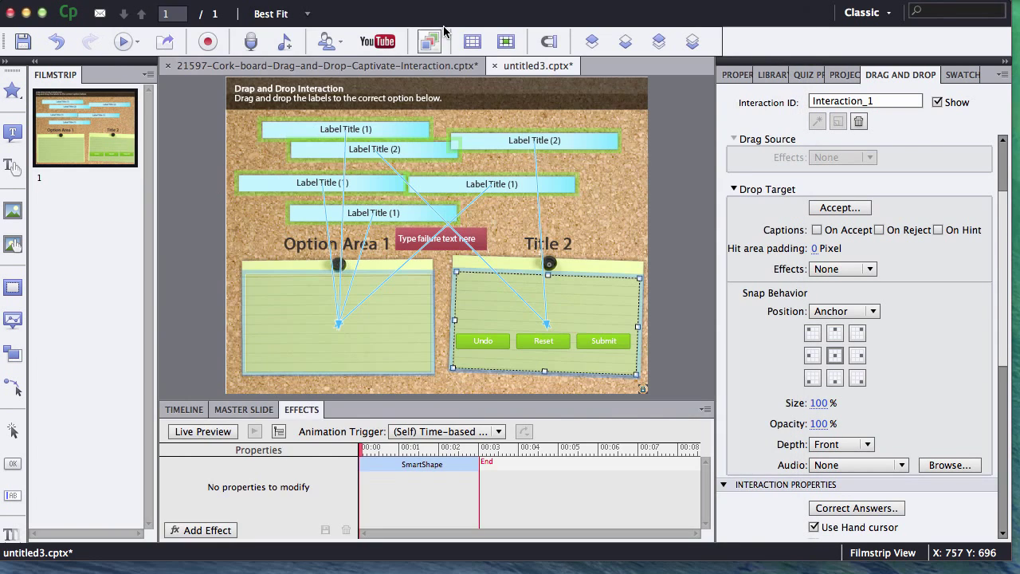
Step: Set the Title 2 drop target's Snap Behavior Position to Tile
left_click(873, 311)
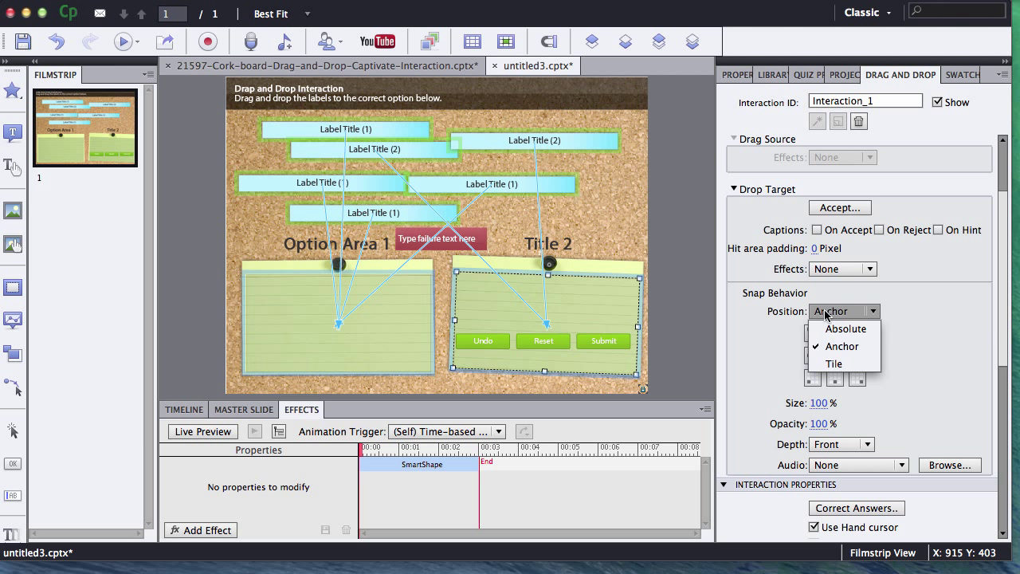
left_click(834, 363)
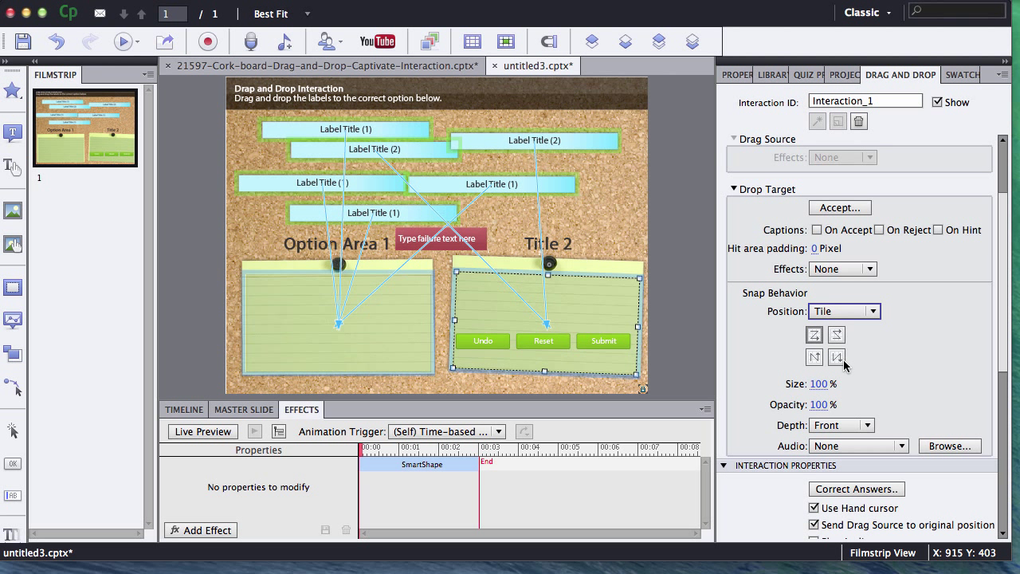
mouse_move(812, 335)
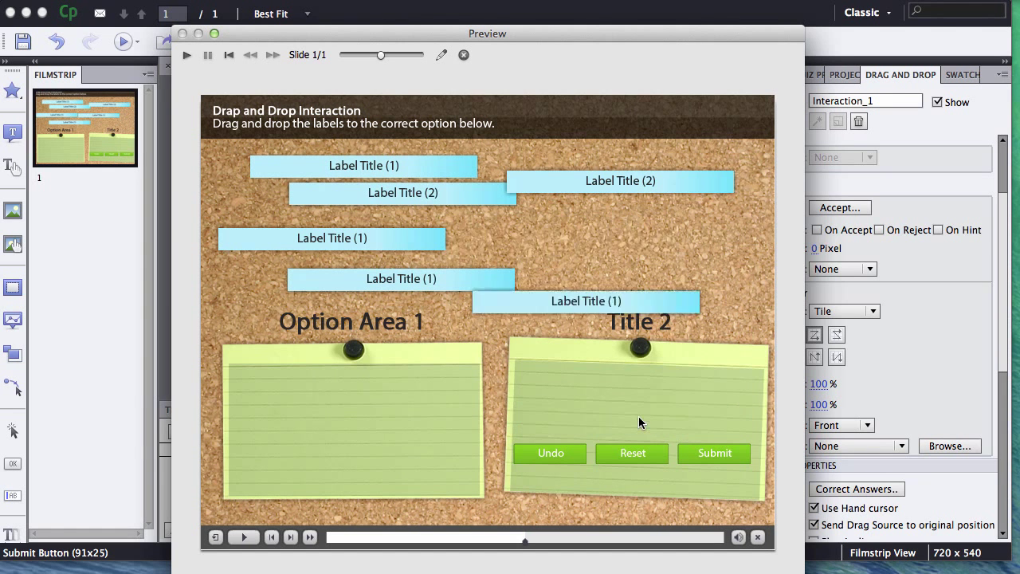
Step: Preview and drop five labels onto the Title 2 notepad to watch them tile, then return to the editor
left_click_drag(620, 180, 637, 392)
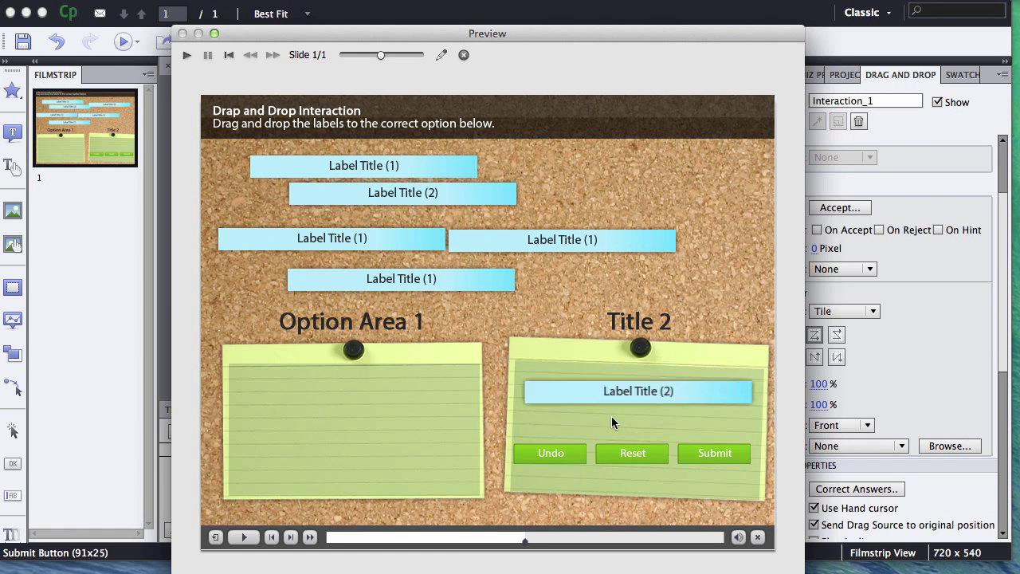
left_click_drag(401, 191, 637, 411)
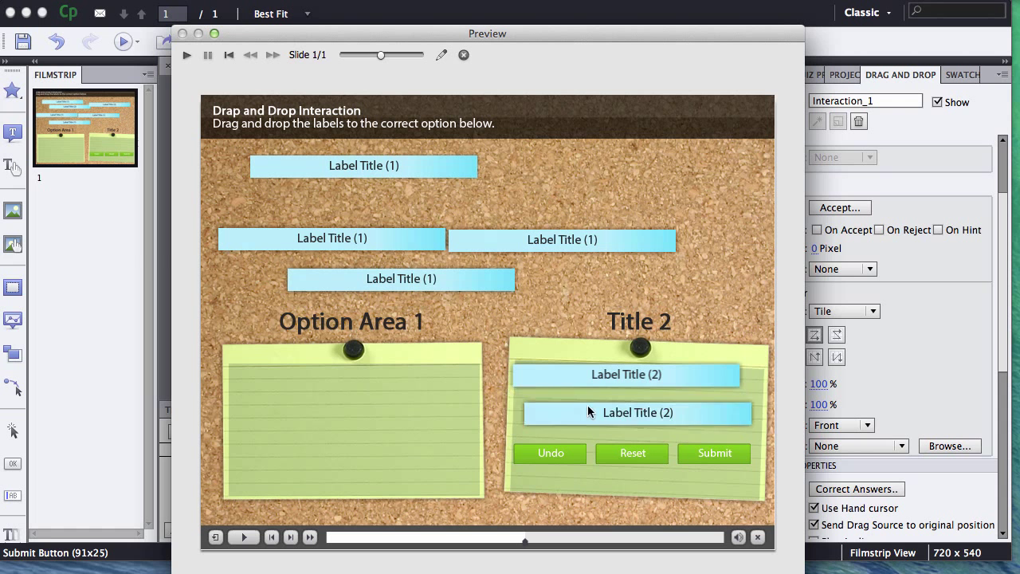
left_click_drag(364, 165, 590, 384)
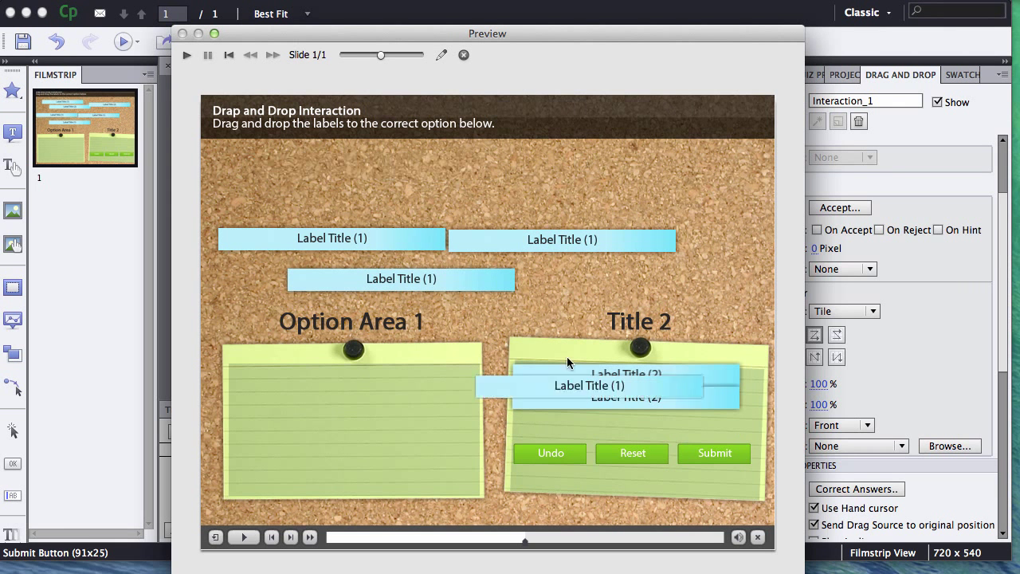
left_click_drag(560, 238, 625, 374)
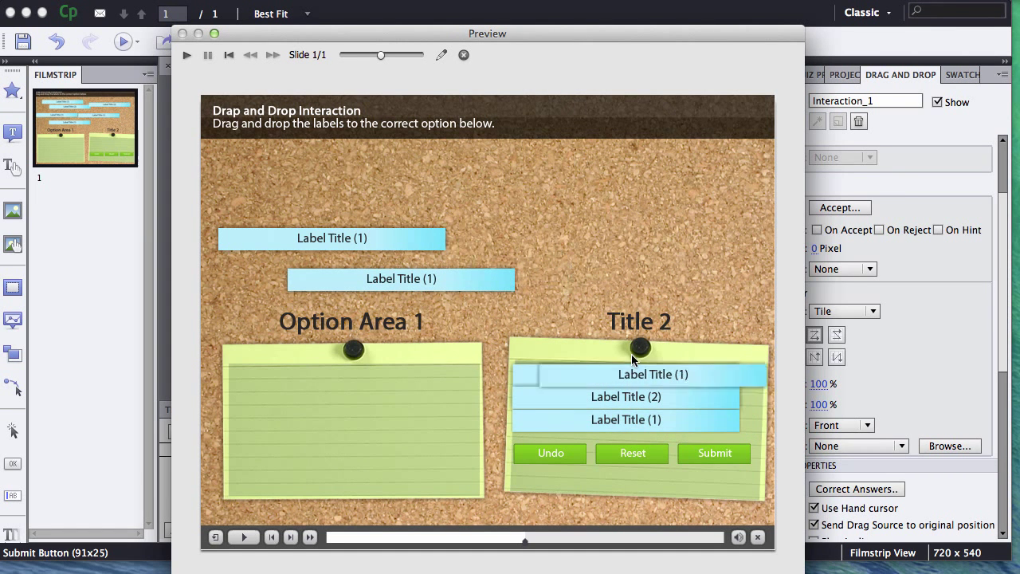
left_click_drag(402, 279, 597, 412)
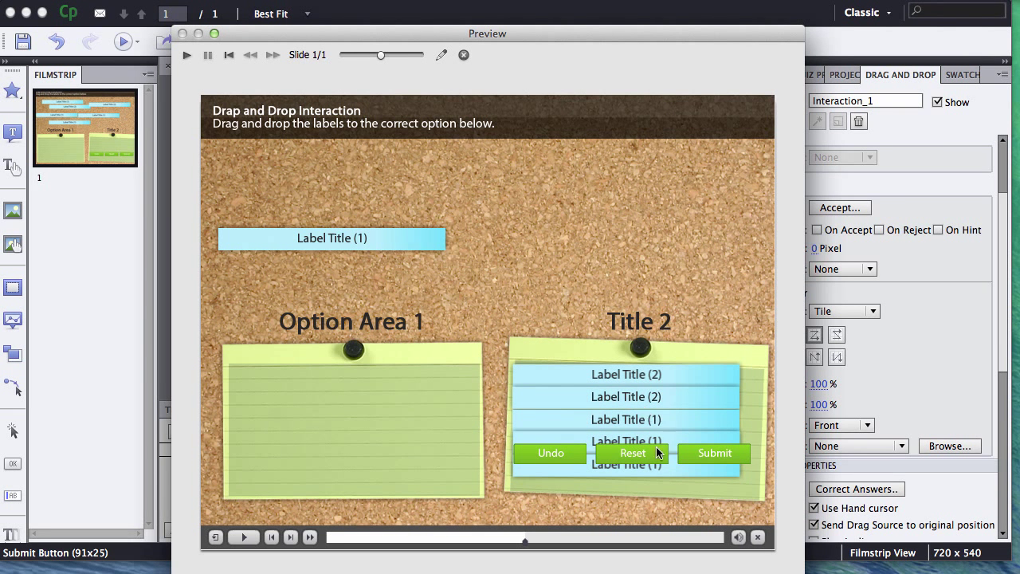
mouse_move(279, 88)
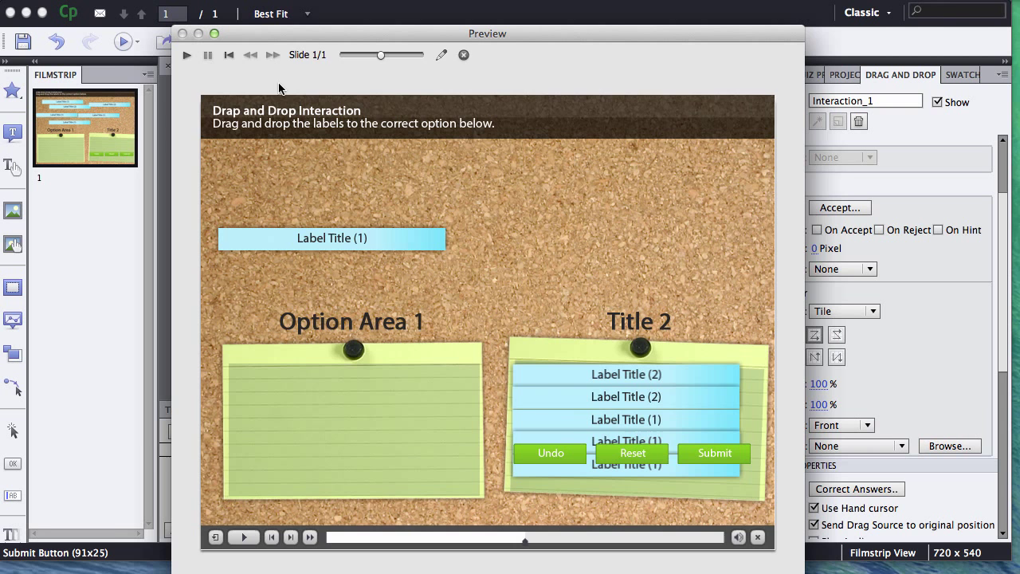
left_click(464, 54)
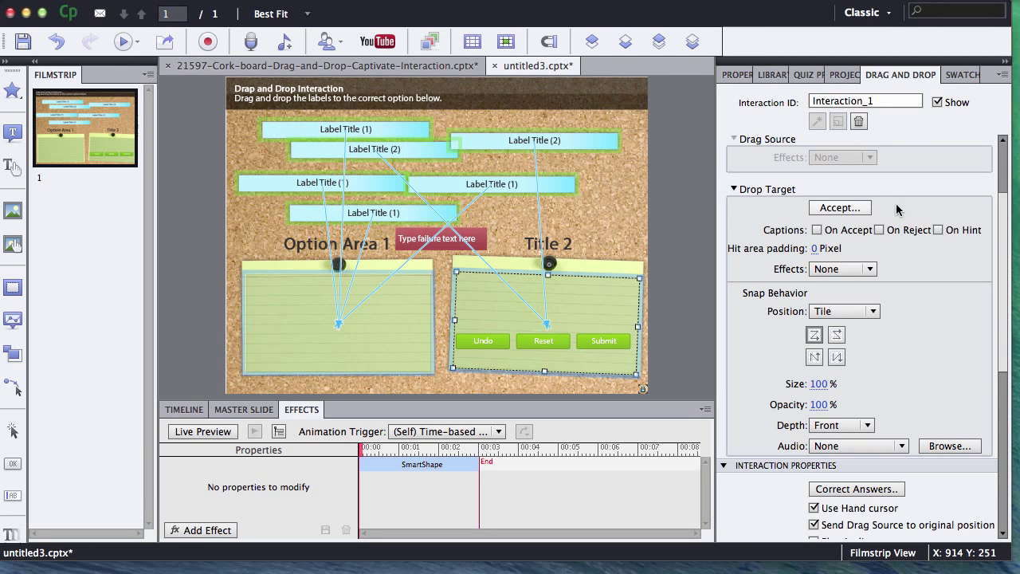
Step: In Accepted Drag Sources, uncheck Accept All so Title 2 holds one label with Replace on accept
left_click(838, 207)
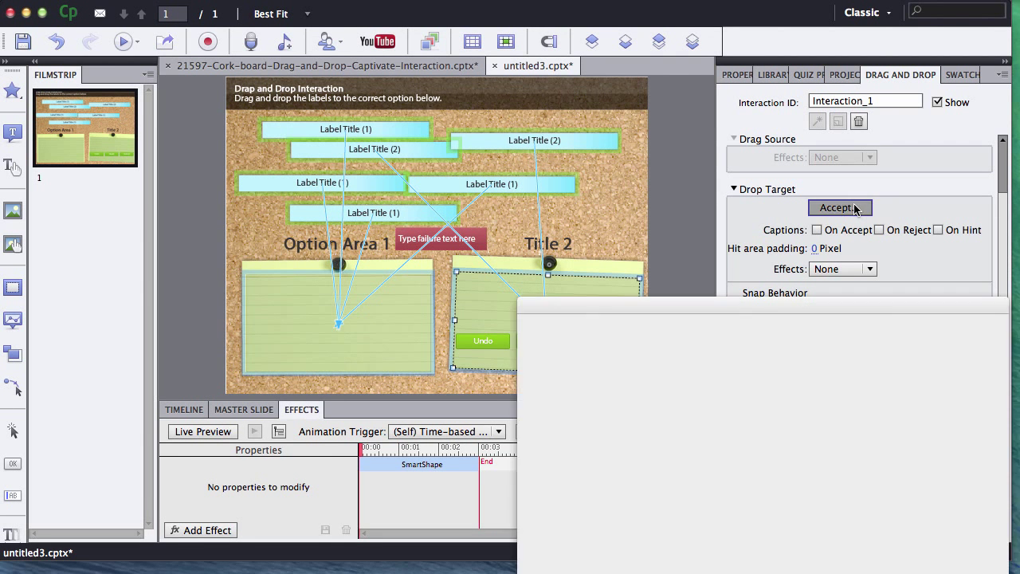
left_click(835, 207)
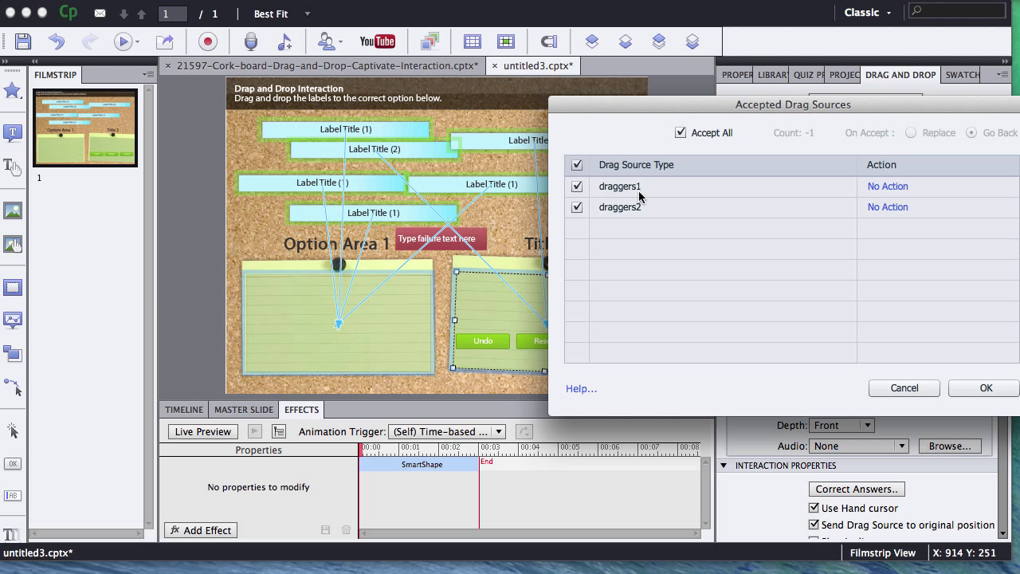
mouse_move(494, 280)
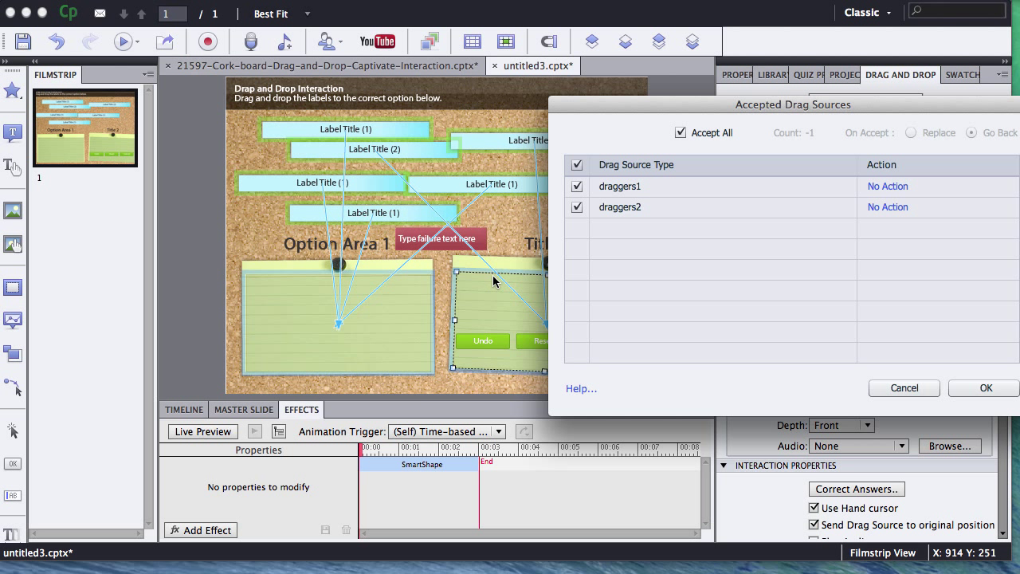
mouse_move(542, 281)
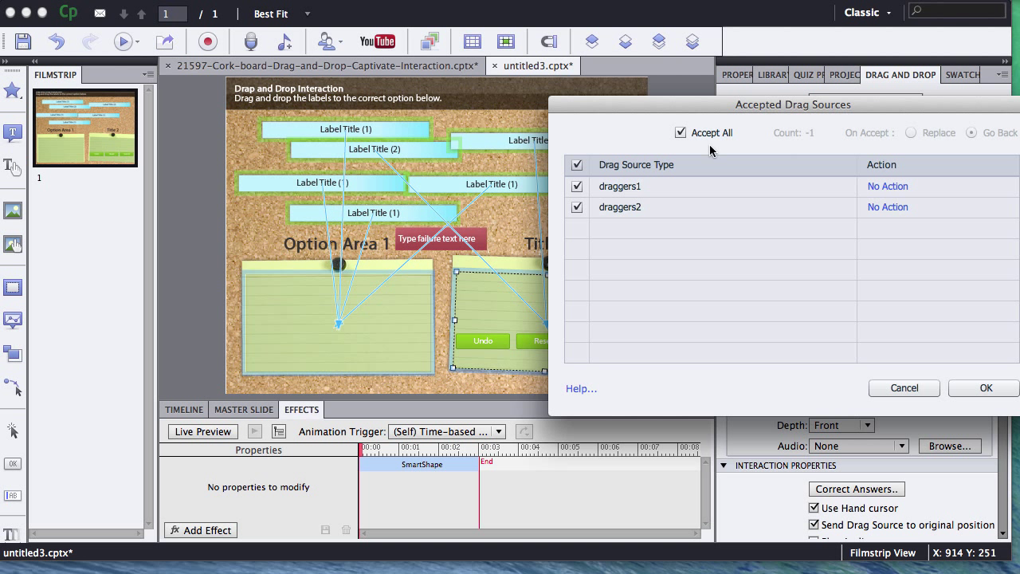
left_click(680, 132)
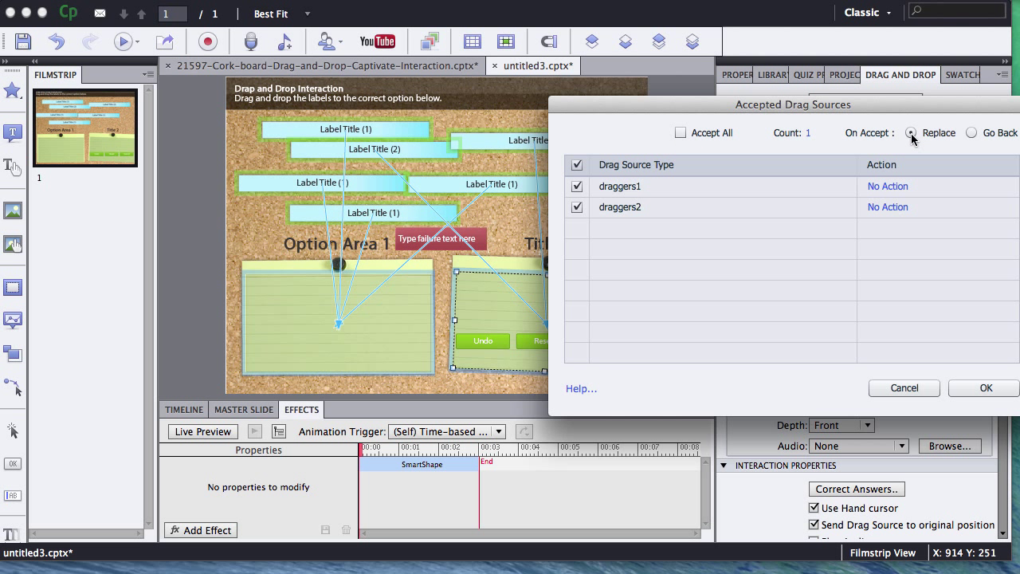
mouse_move(924, 143)
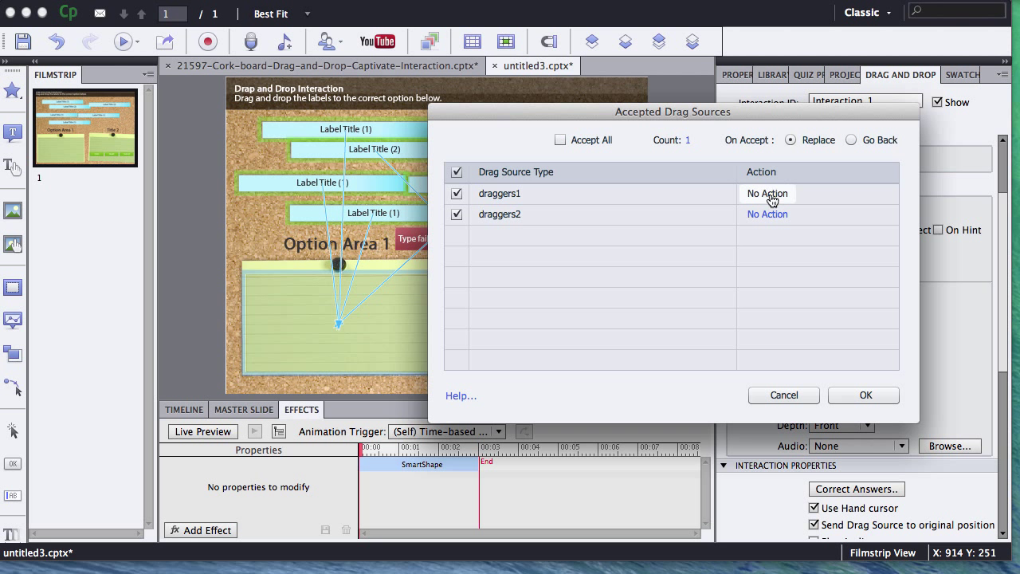
mouse_move(820, 326)
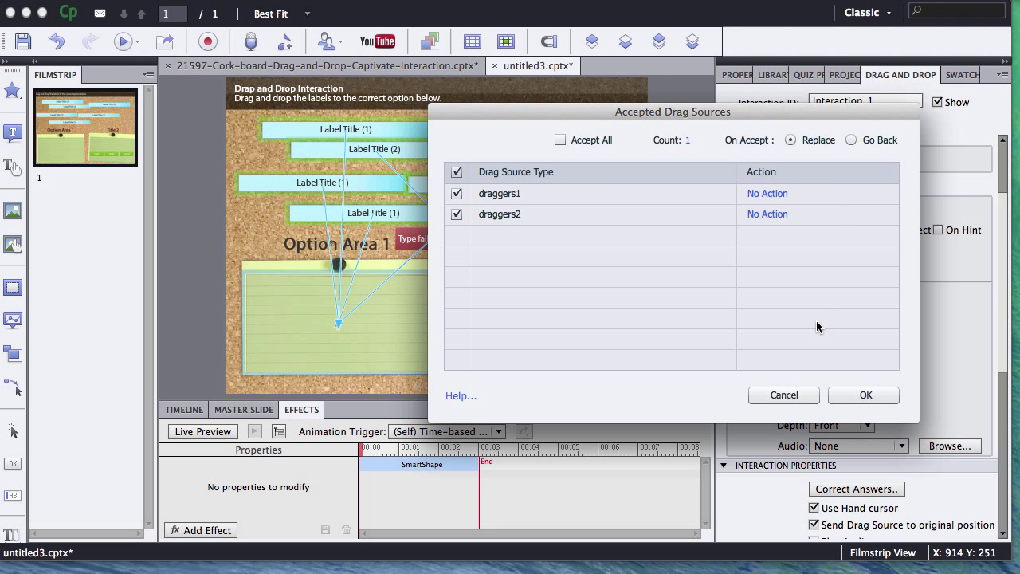
left_click(864, 395)
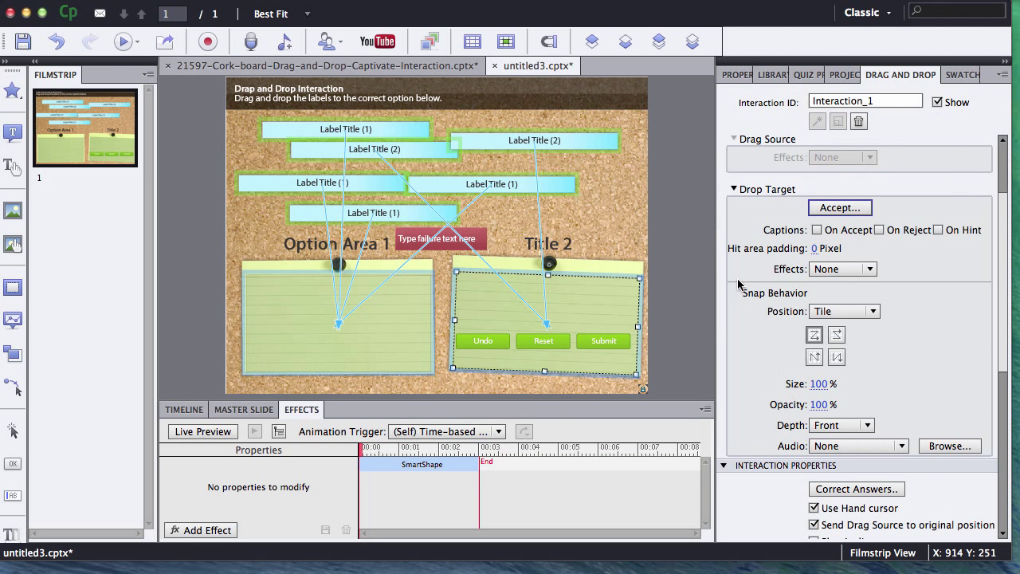